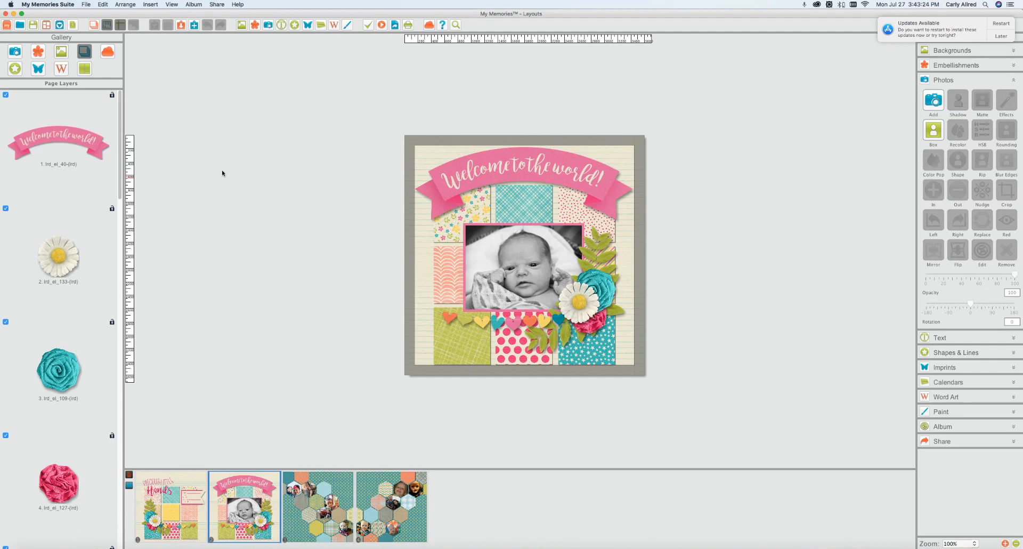
Open and cancel Preferences from the application menu, then expand the Text tools panel
left_click(47, 4)
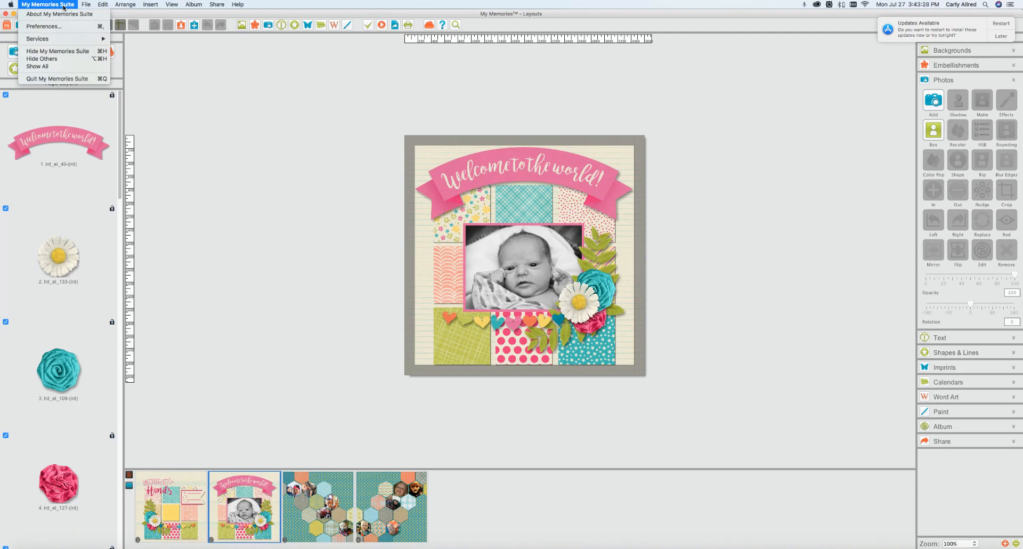
mouse_move(44, 26)
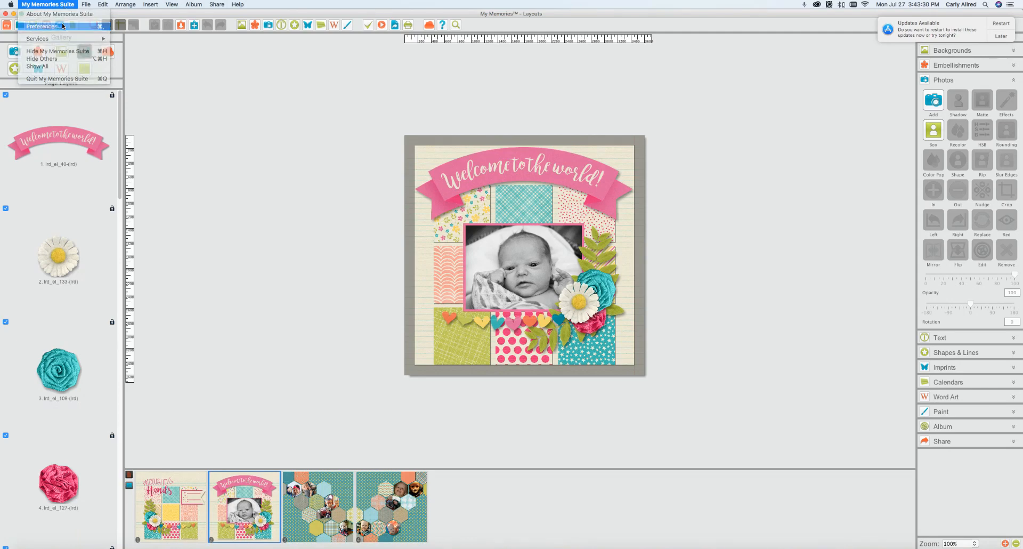
left_click(43, 26)
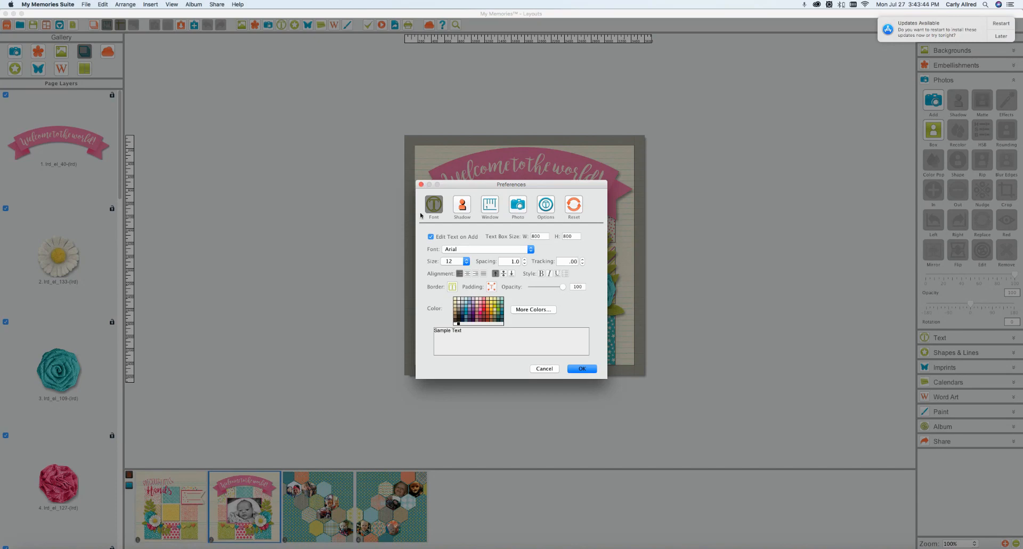
mouse_move(561, 352)
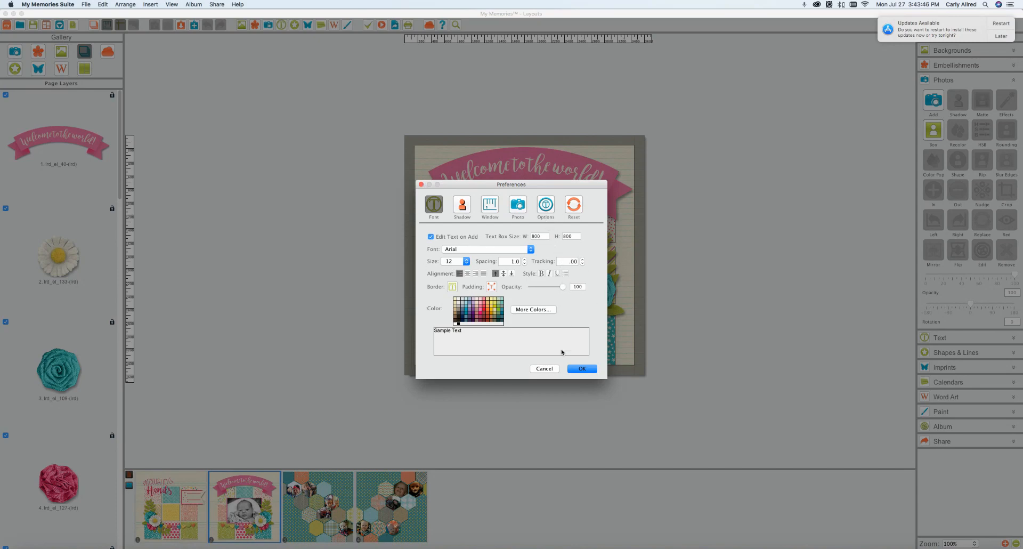
left_click(581, 368)
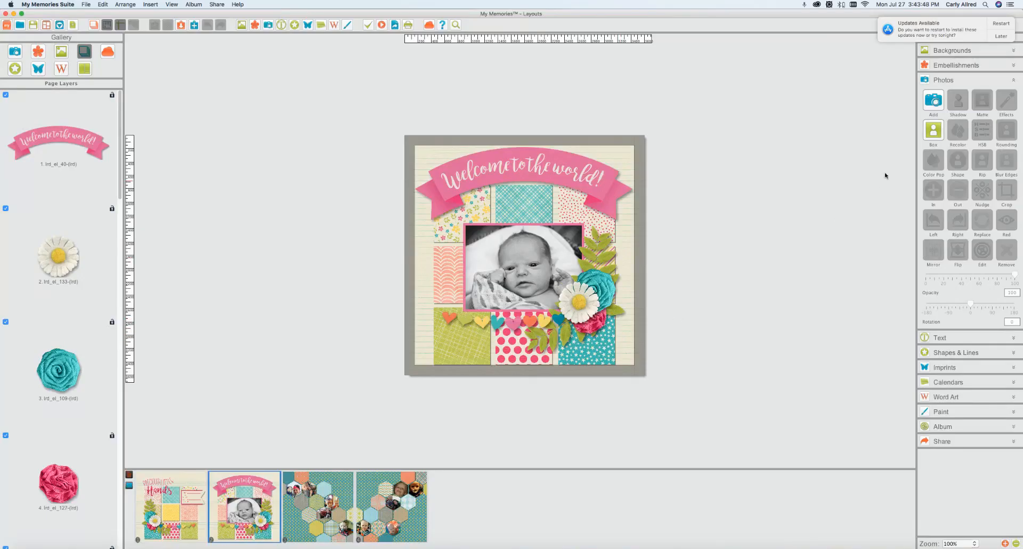
left_click(939, 95)
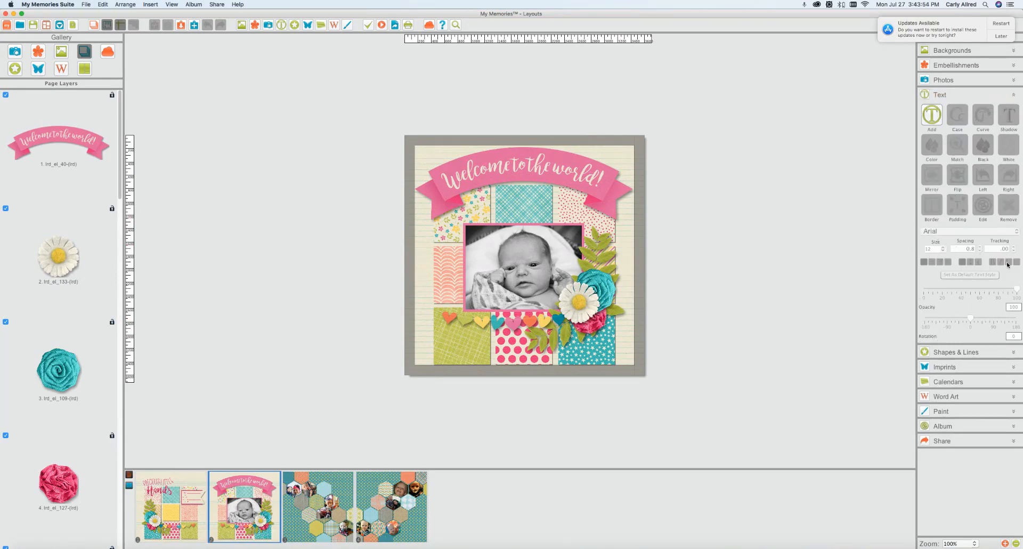
mouse_move(776, 302)
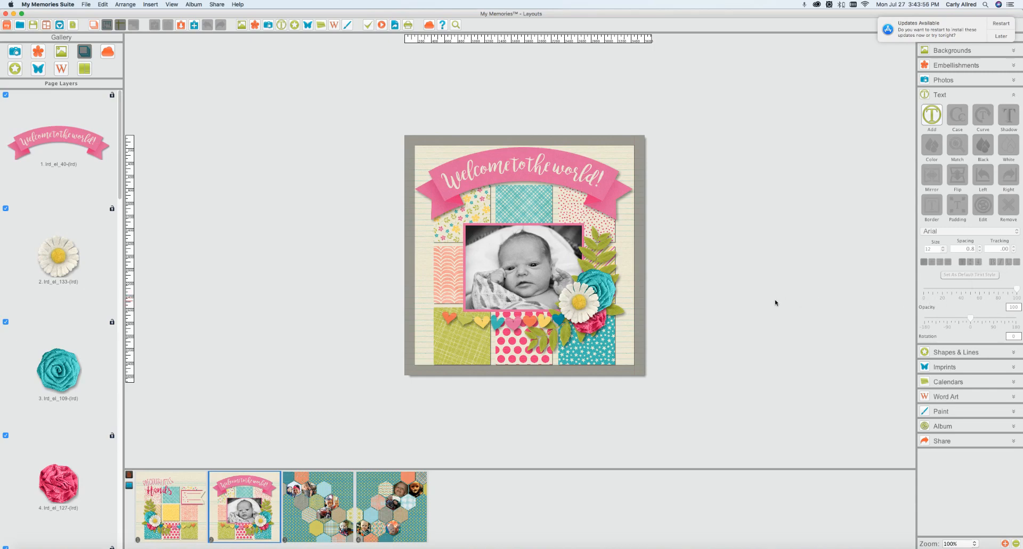
mouse_move(705, 311)
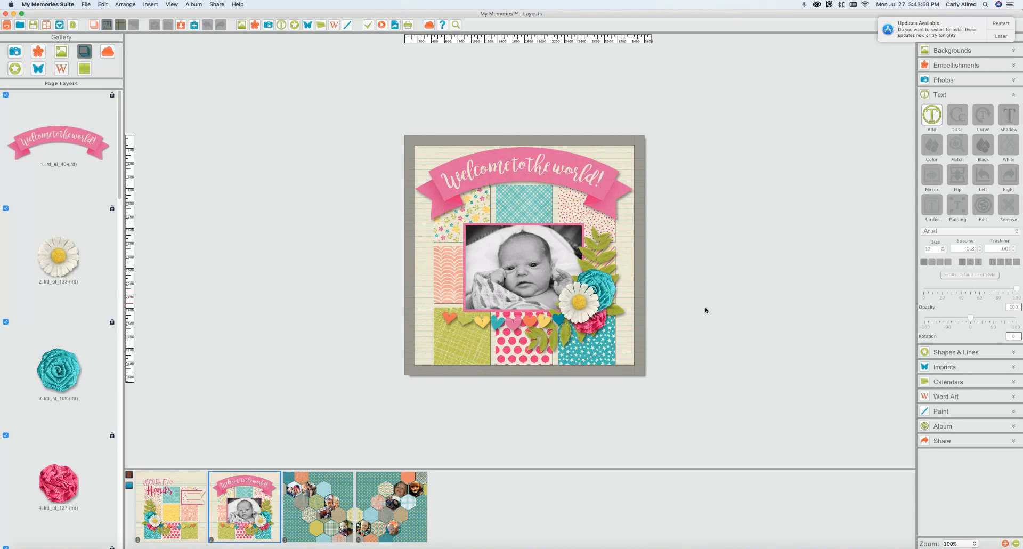
mouse_move(963, 230)
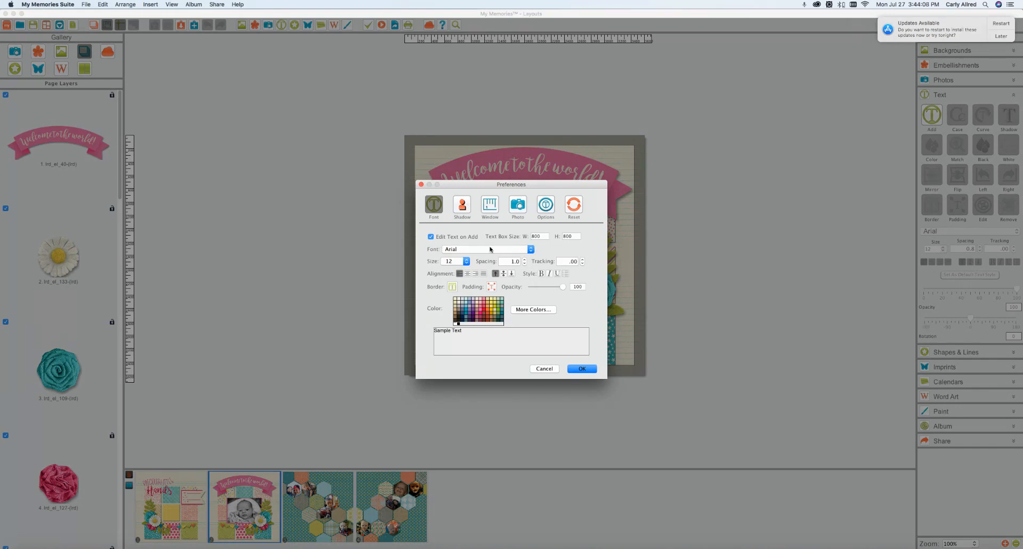
mouse_move(454, 241)
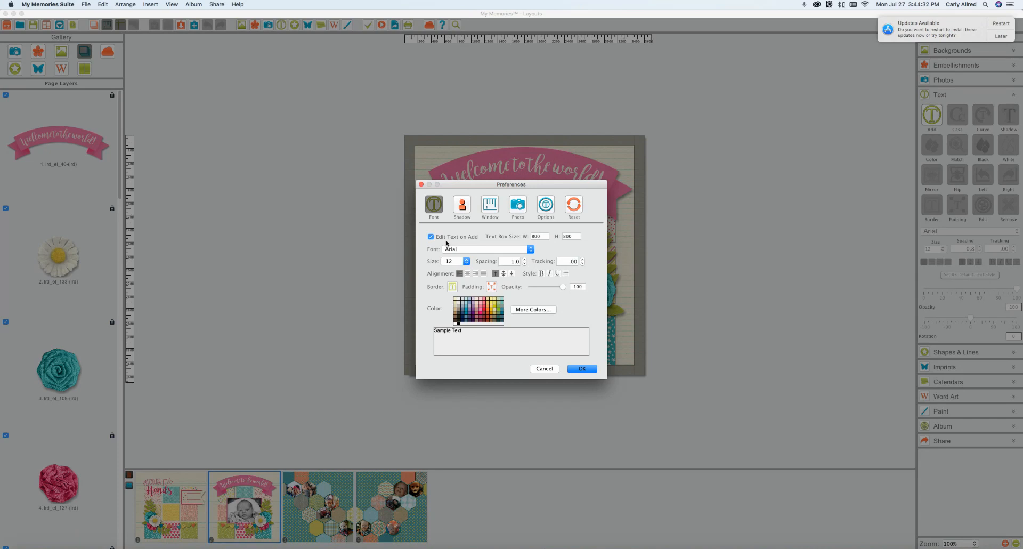
mouse_move(517, 247)
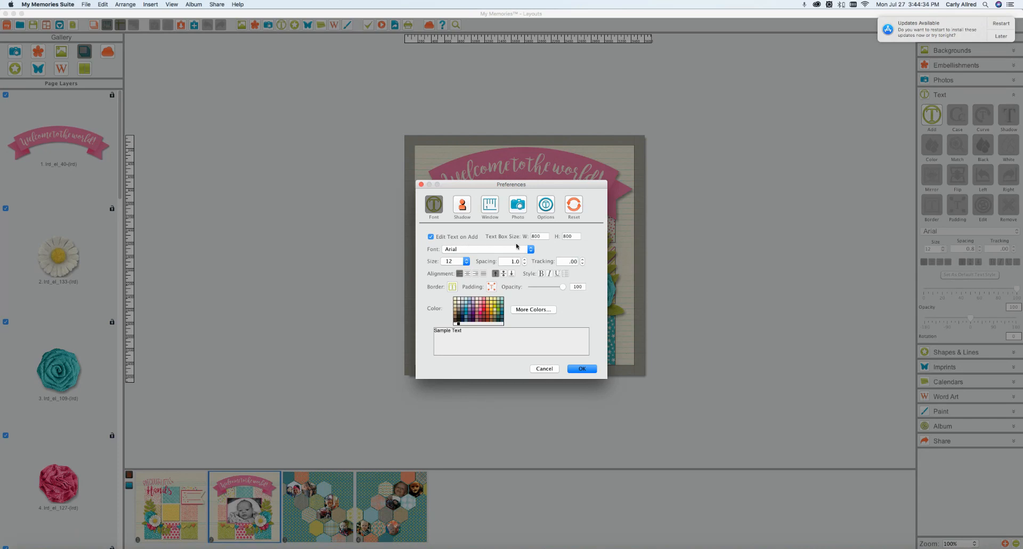
mouse_move(500, 240)
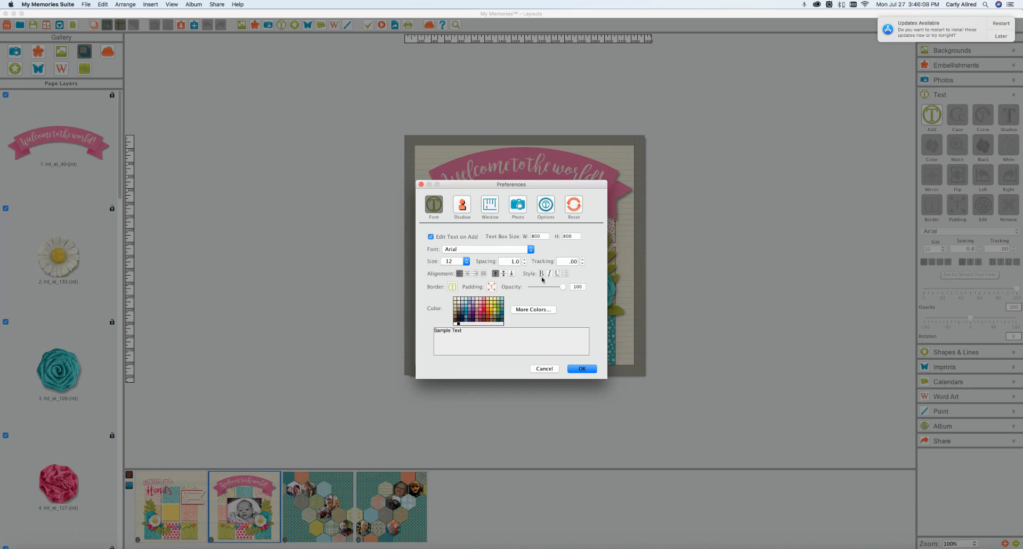
Review the default text Border popup and set the default text colour to pink
left_click(540, 273)
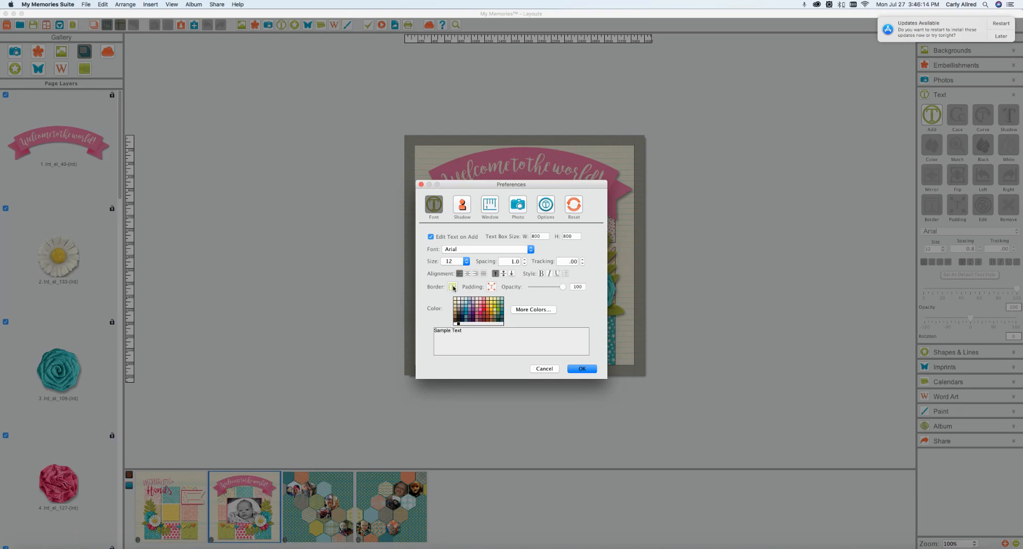
left_click(453, 287)
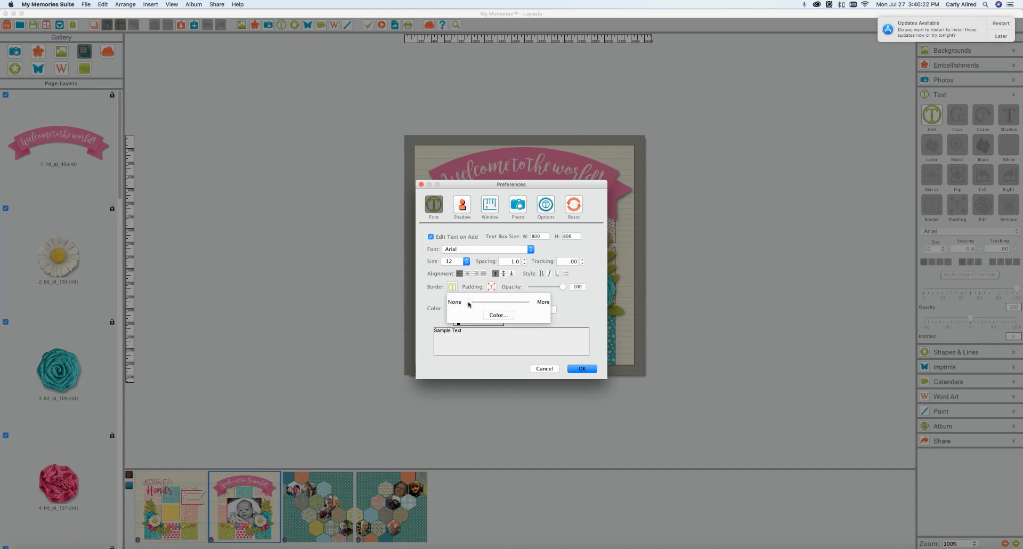
mouse_move(487, 307)
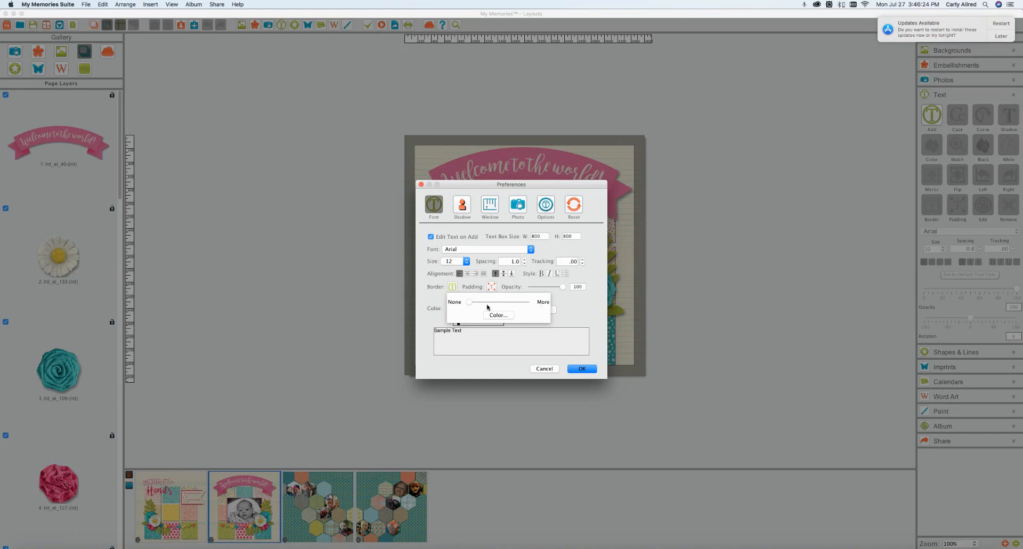
mouse_move(497, 295)
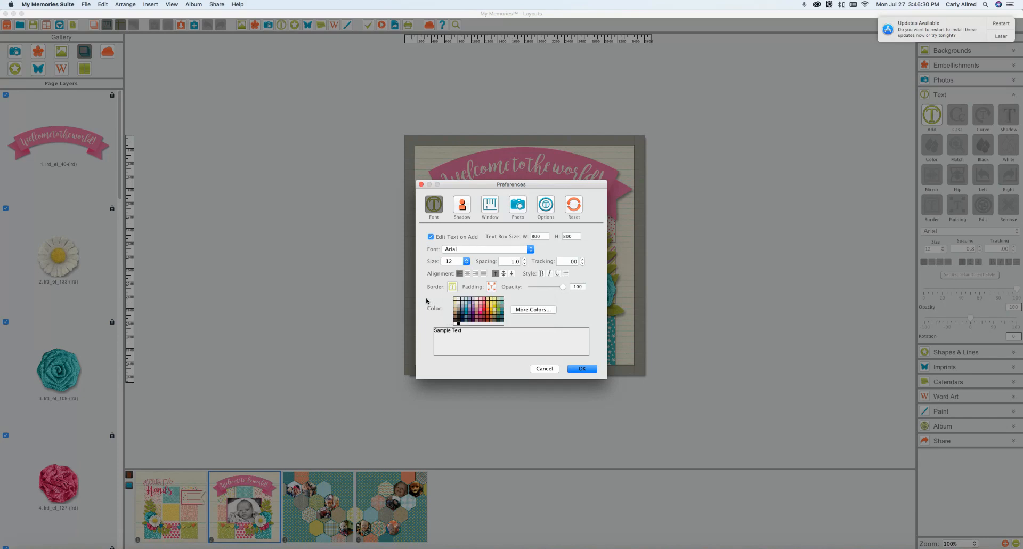
mouse_move(485, 287)
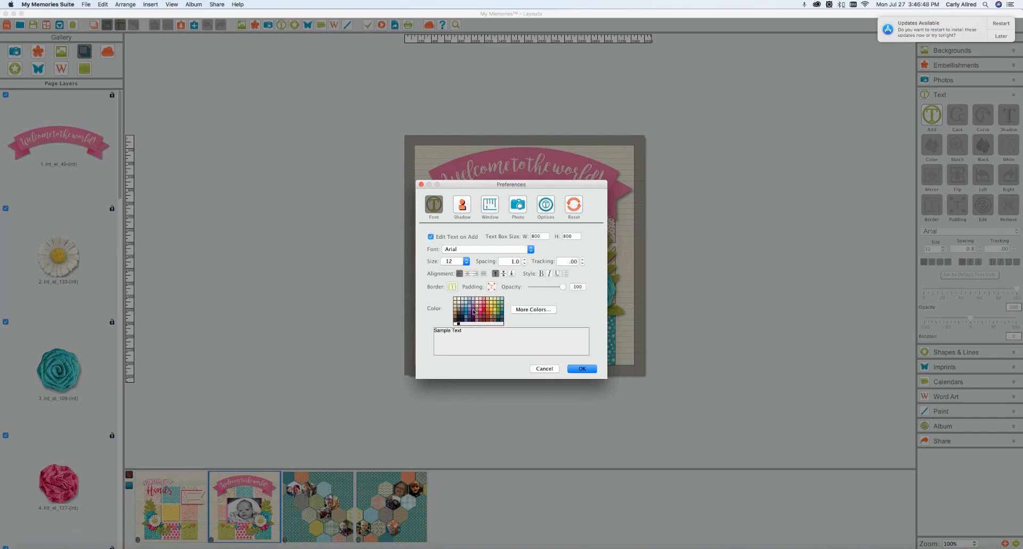
left_click(485, 307)
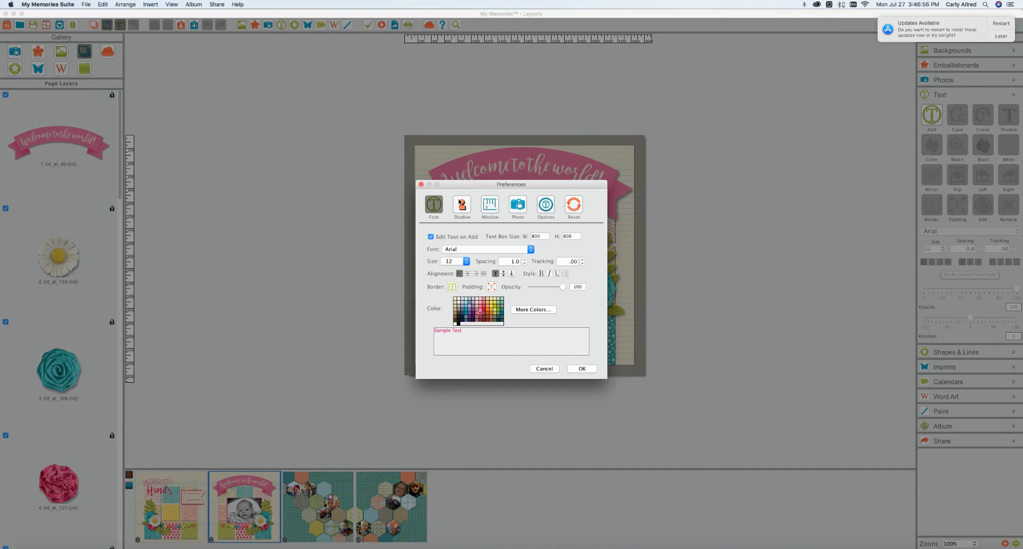
left_click(461, 207)
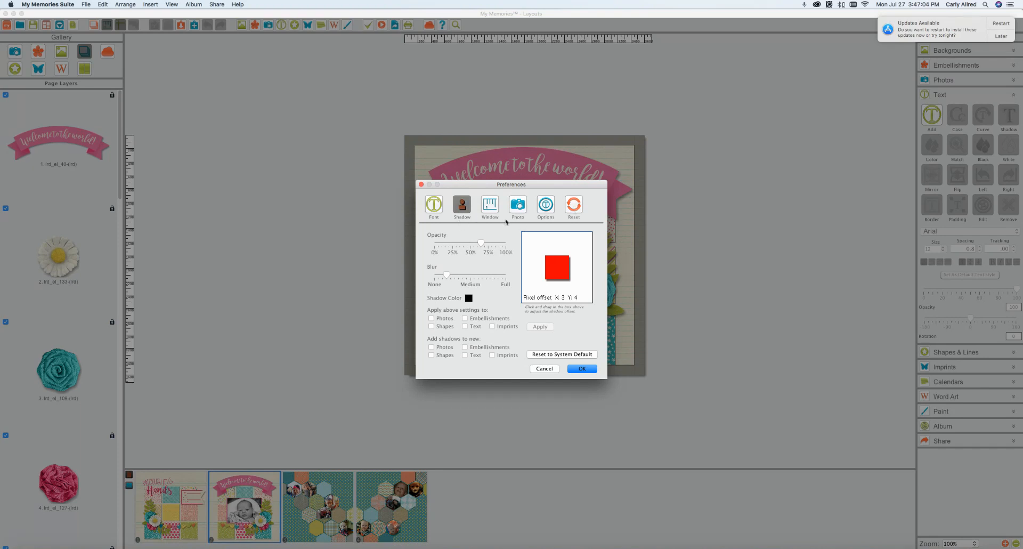
mouse_move(450, 334)
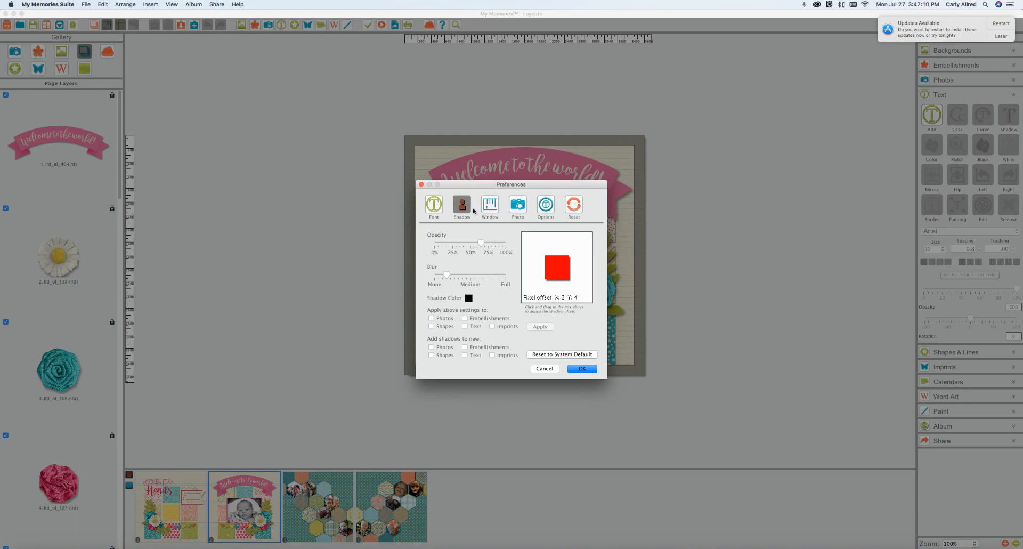
mouse_move(473, 243)
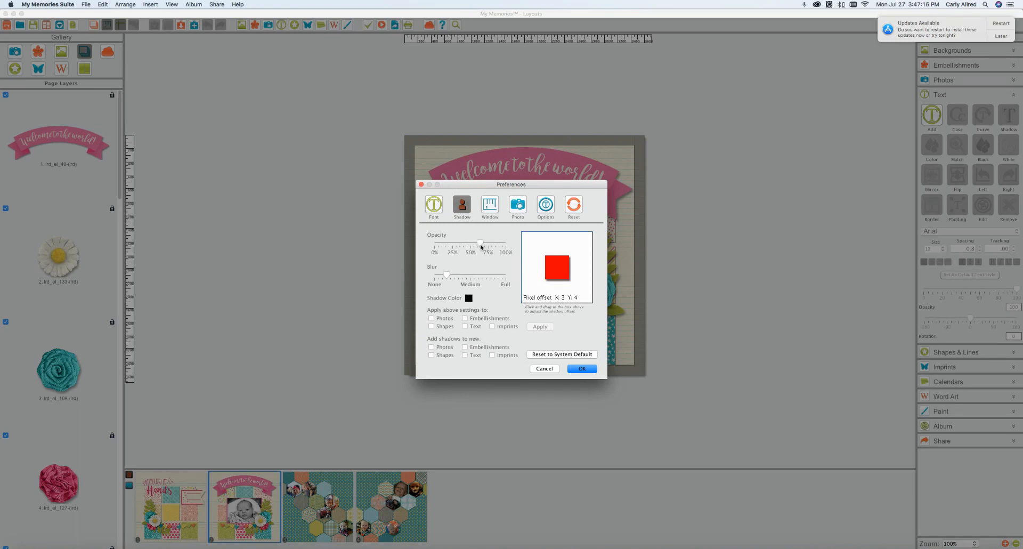
Drag the default shadow Opacity slider down to roughly 20-25%
left_click_drag(480, 243, 452, 242)
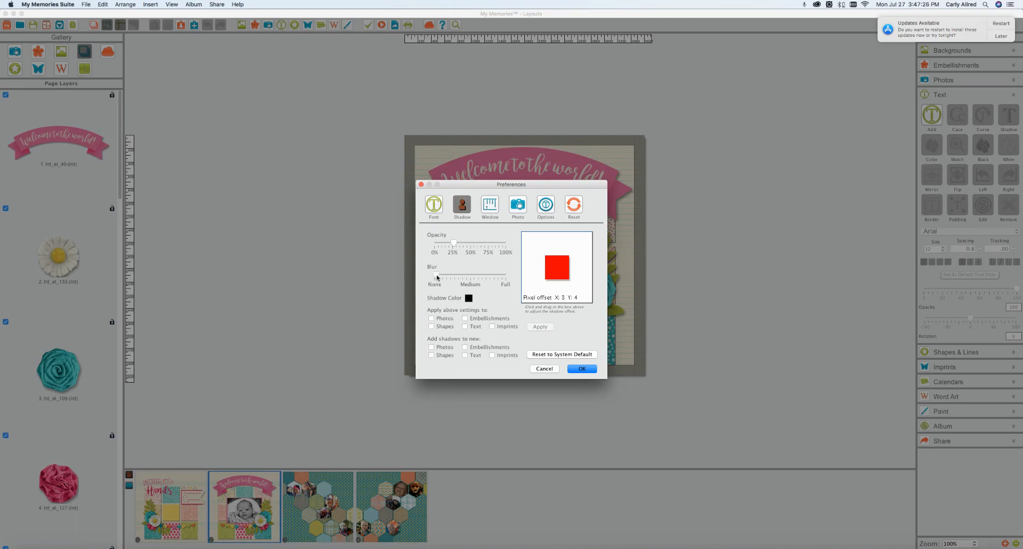
mouse_move(457, 279)
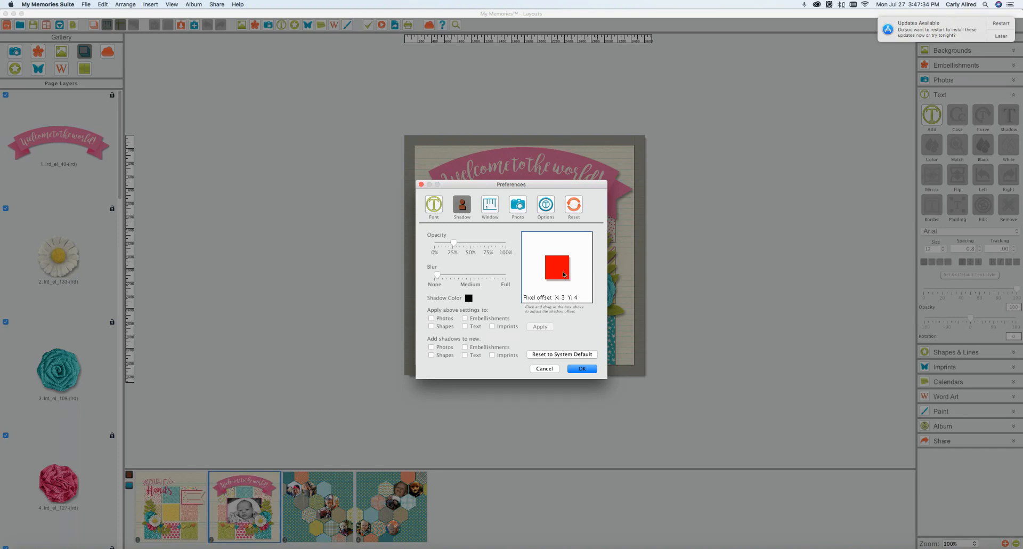
Drag the preview shadow through several offsets, finally settling at X 3, Y 3
left_click_drag(563, 273, 567, 269)
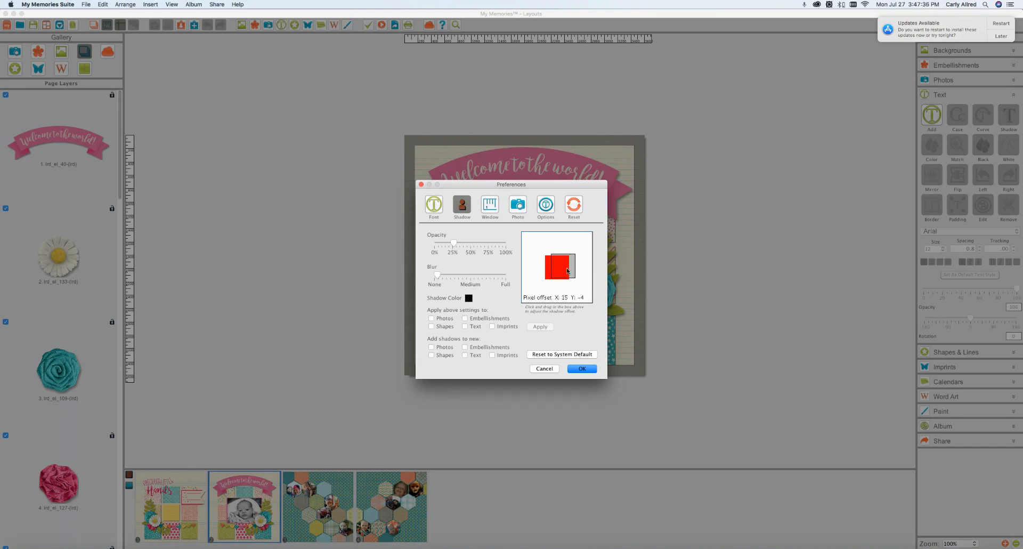
left_click_drag(564, 266, 556, 267)
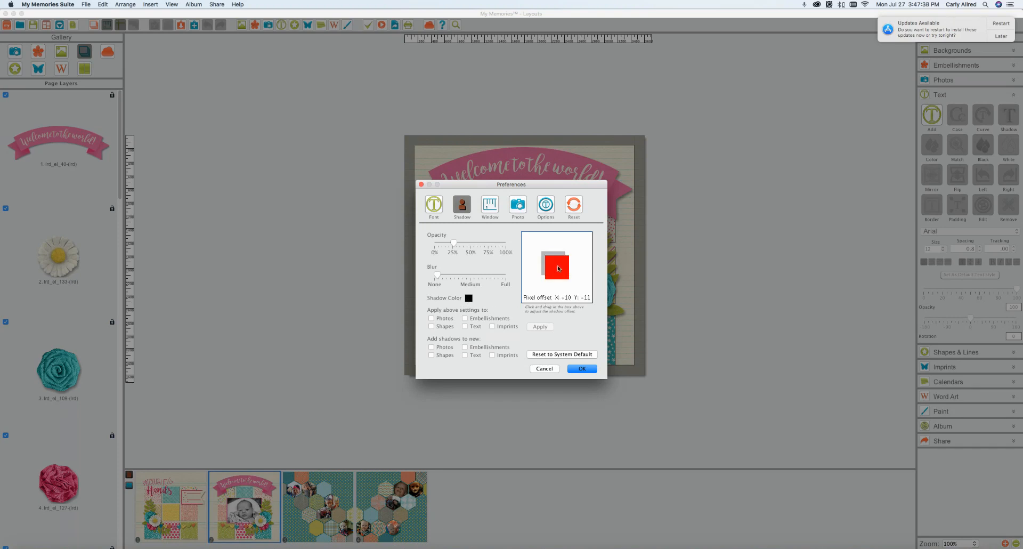
left_click_drag(558, 269, 565, 273)
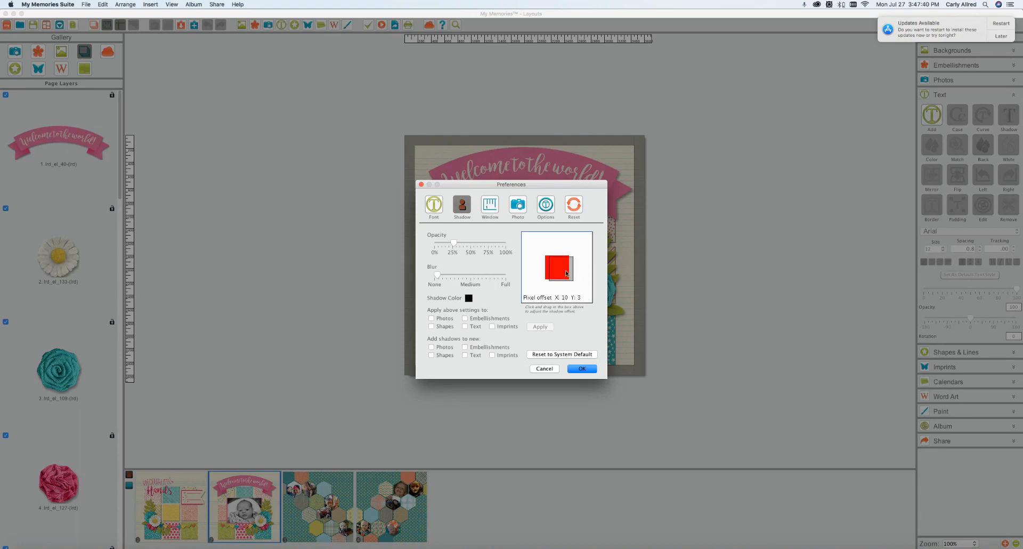
left_click_drag(566, 273, 559, 265)
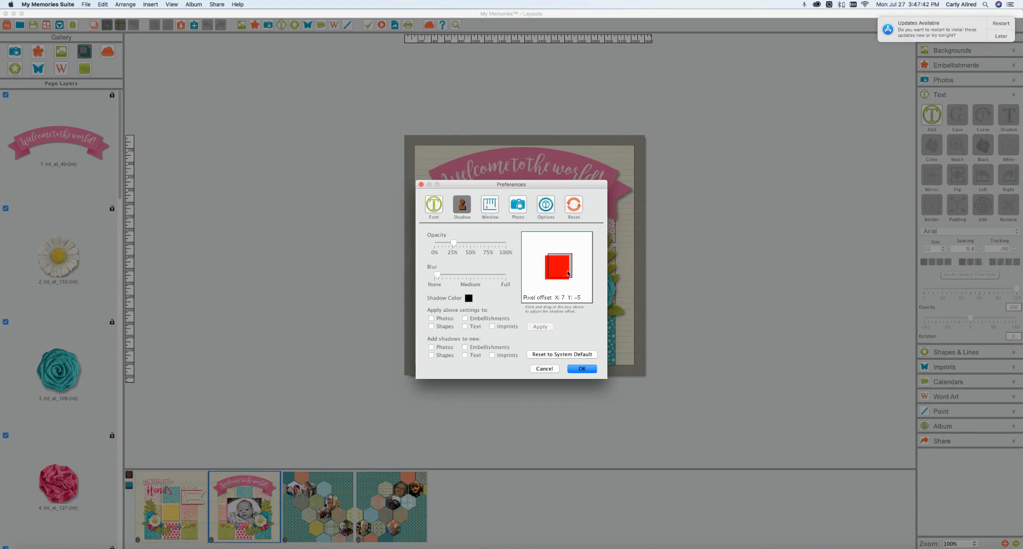
left_click_drag(567, 274, 556, 264)
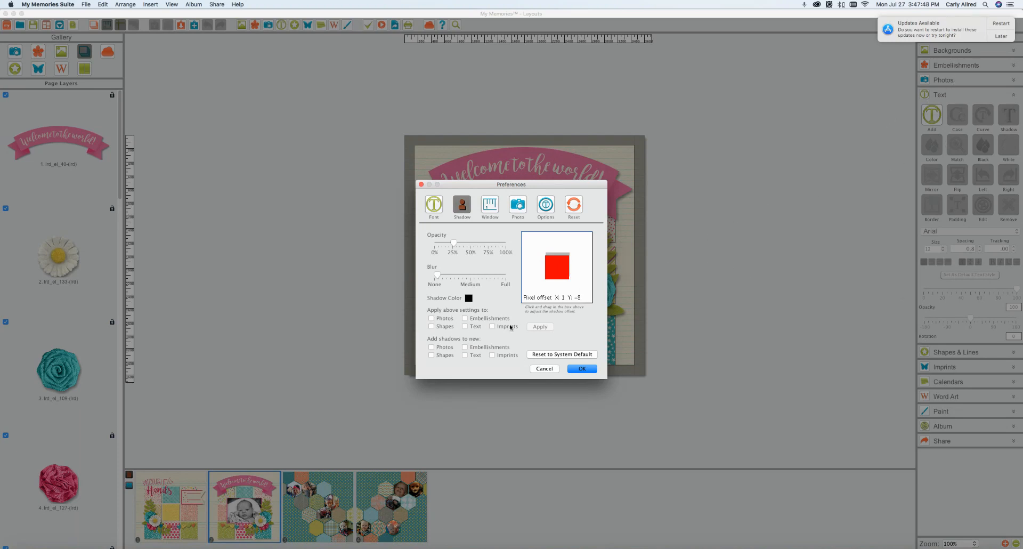
mouse_move(533, 289)
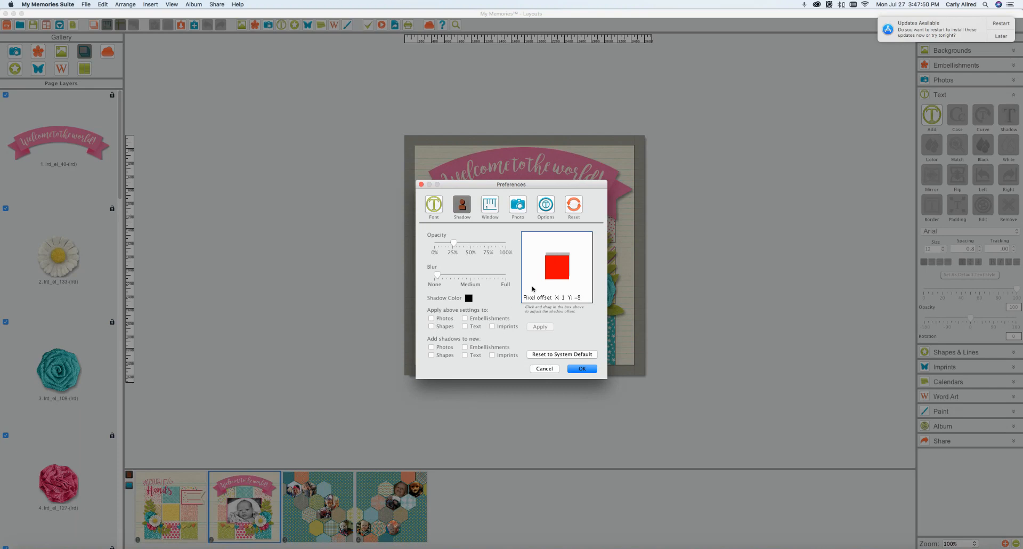
left_click_drag(556, 267, 564, 270)
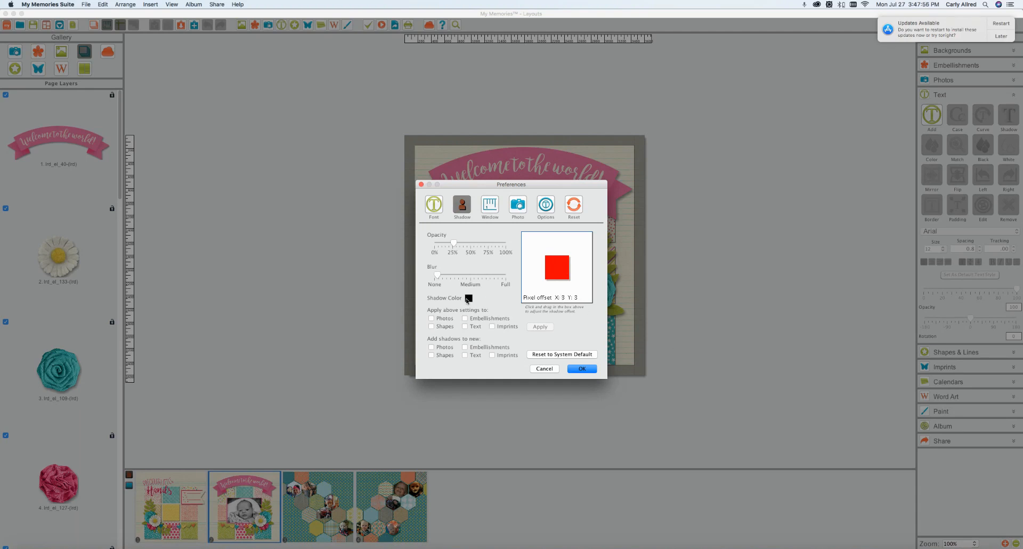
left_click(468, 297)
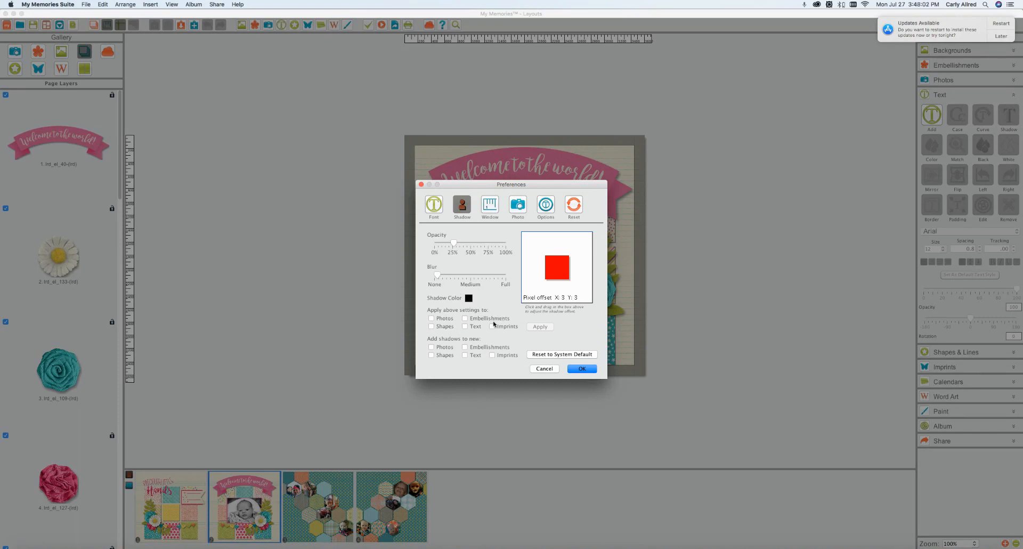
mouse_move(635, 369)
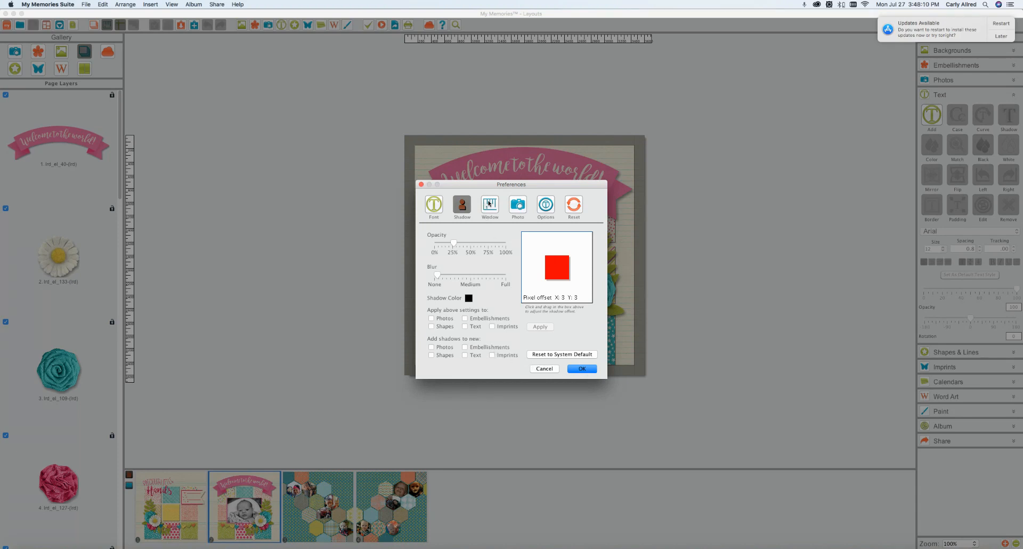
On the Window tab, check the Display Ruler units and keep Pixels
left_click(489, 205)
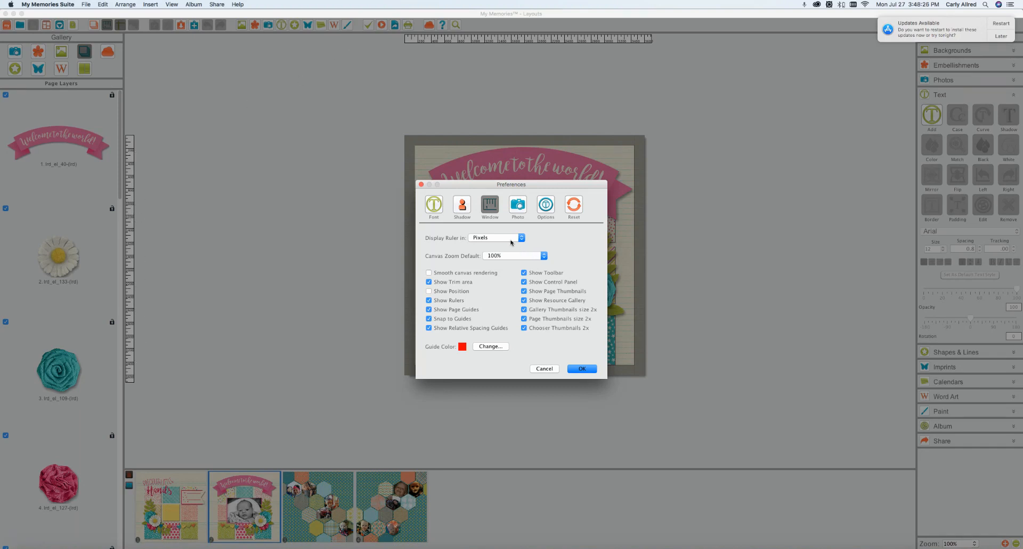
left_click(496, 237)
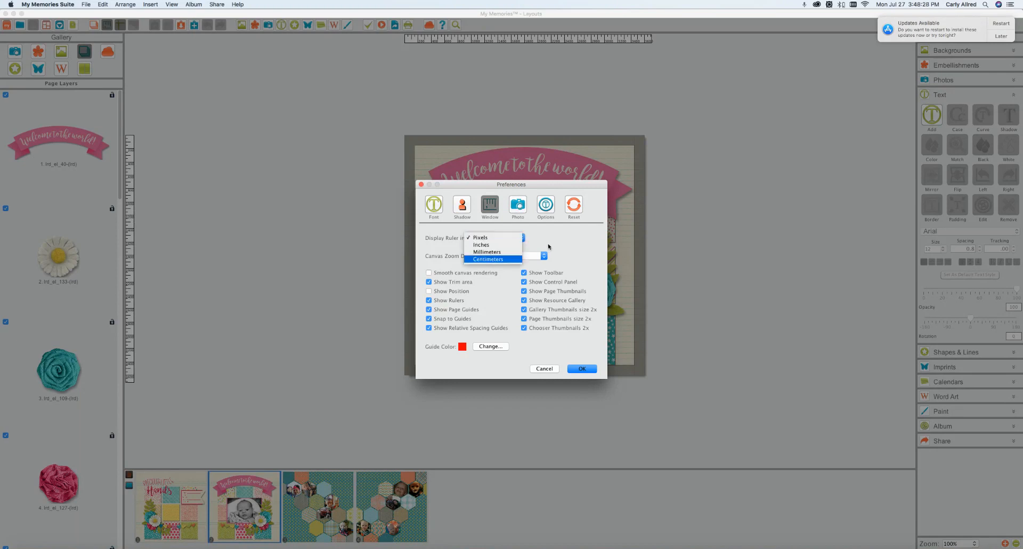
left_click(479, 237)
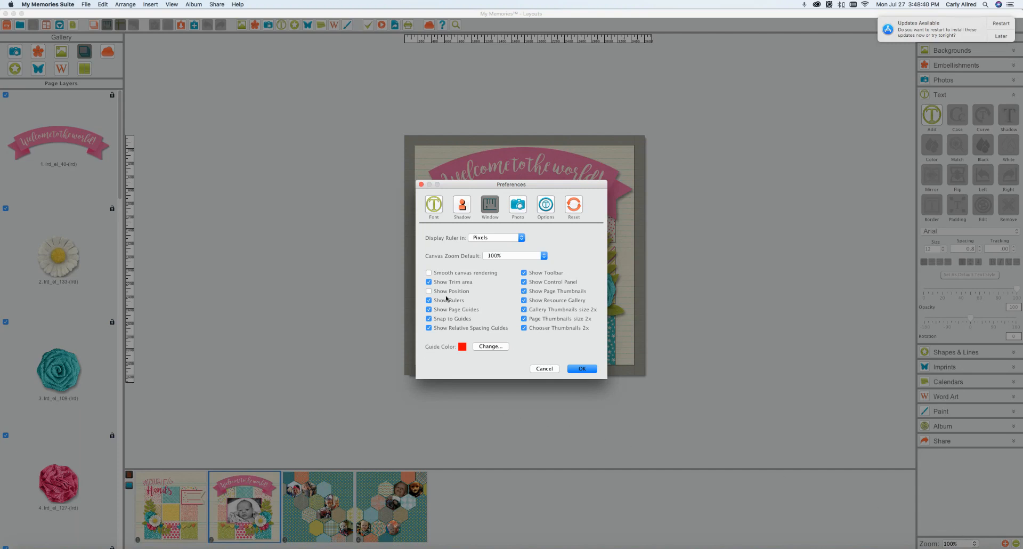
mouse_move(442, 275)
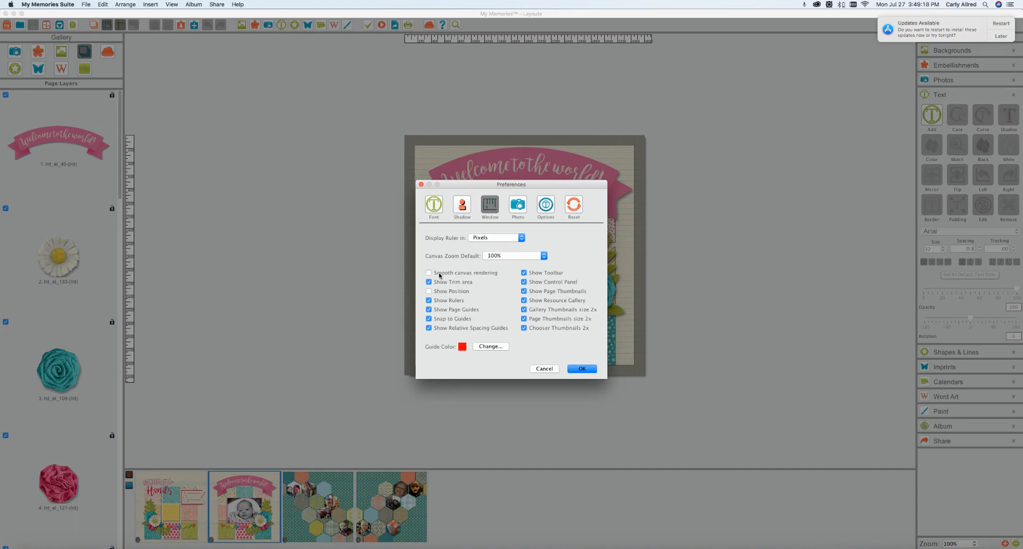
mouse_move(437, 273)
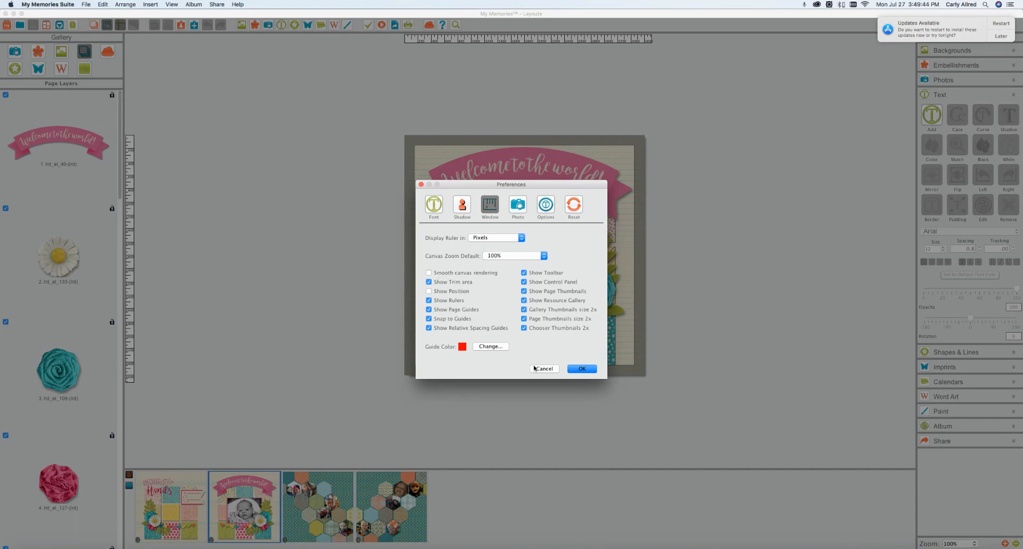
Cancel Preferences, leaving the 'Welcome to the world!' page unedited
left_click(581, 368)
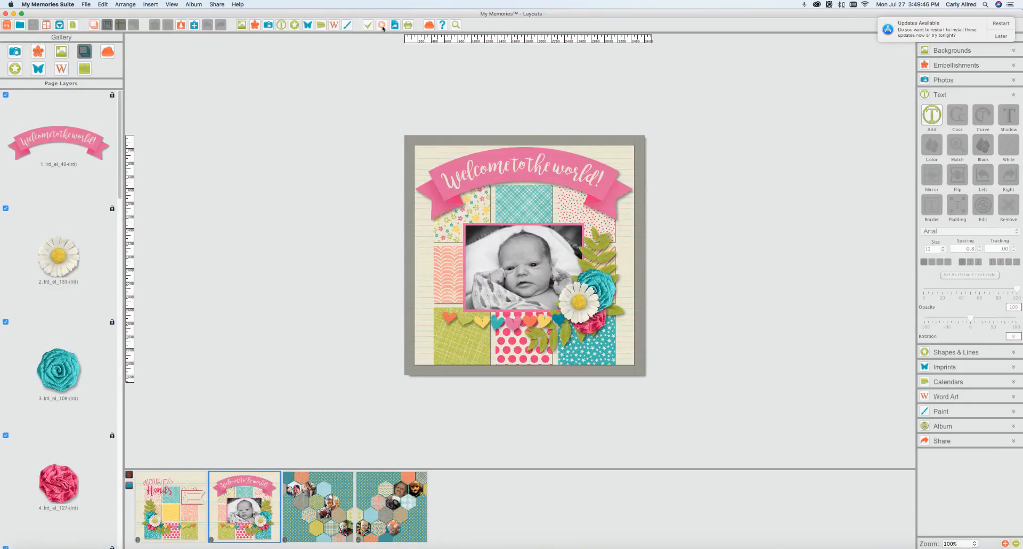
left_click(381, 24)
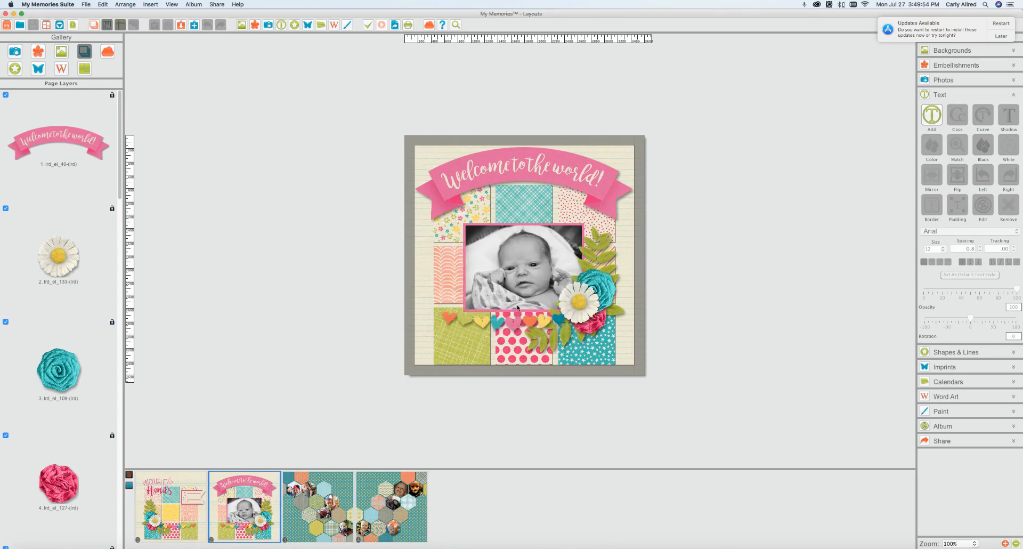
Reopen Preferences, view the Window tab, and cancel without saving
left_click(46, 5)
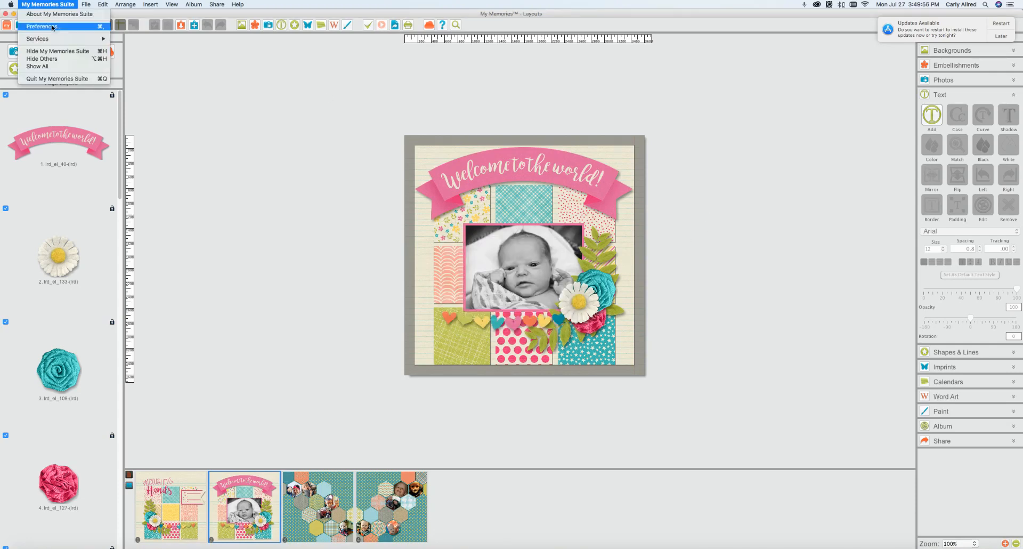
mouse_move(420, 218)
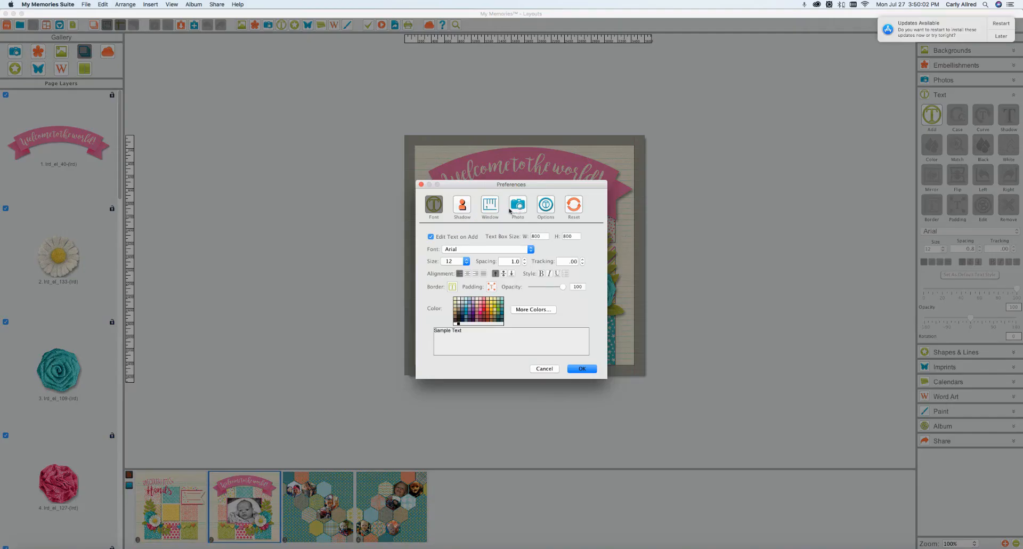
left_click(489, 205)
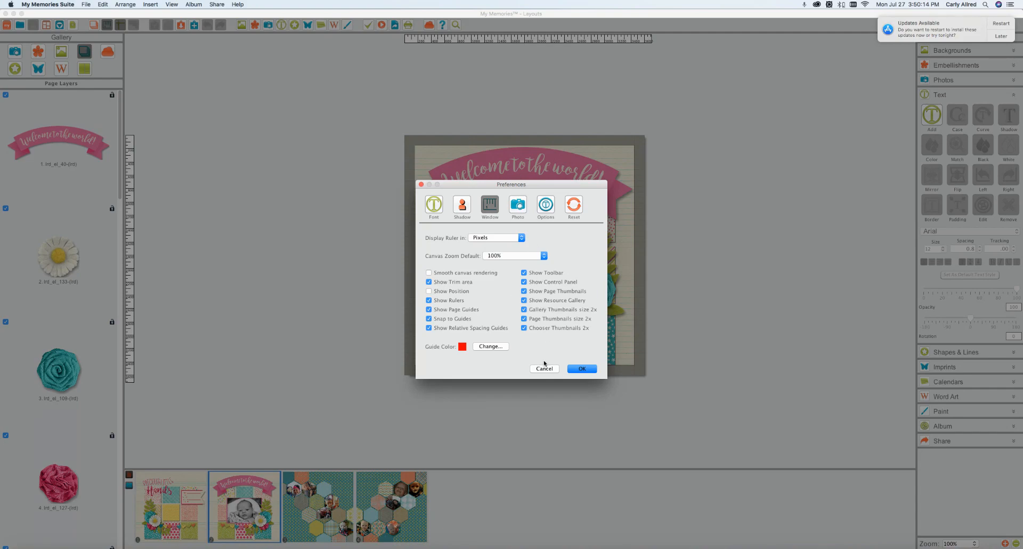
left_click(581, 368)
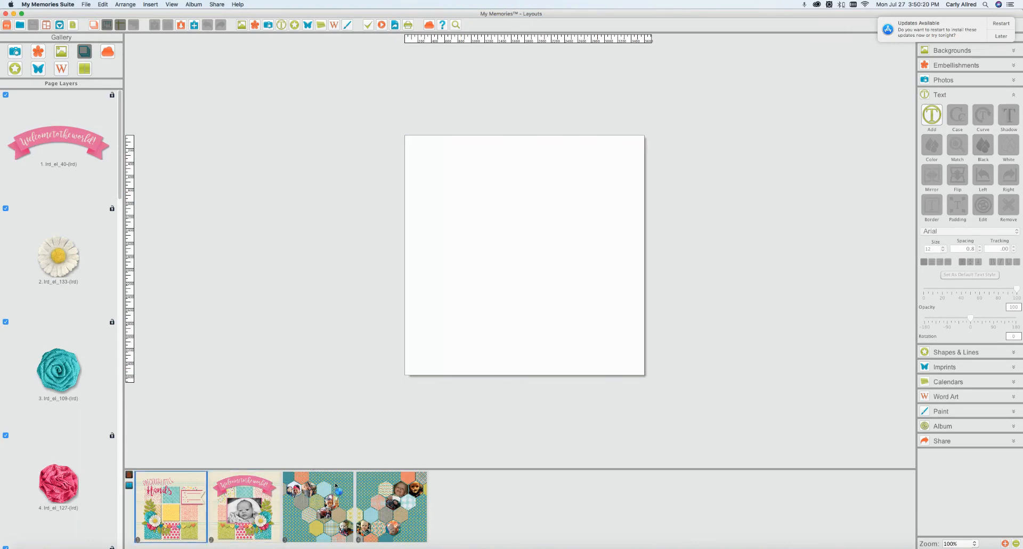
Select the first album page, the 'Precious Little Hands' layout
left_click(171, 507)
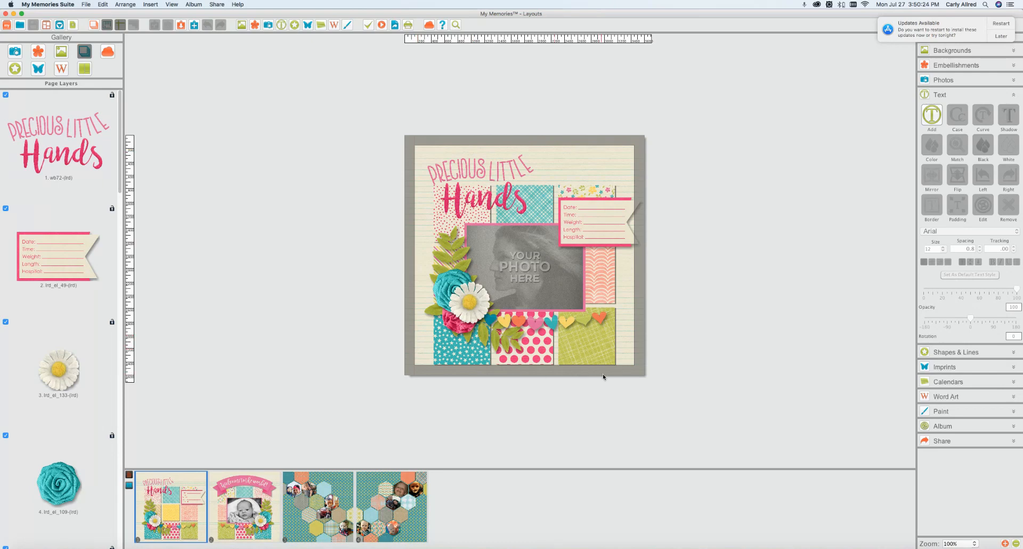
mouse_move(631, 236)
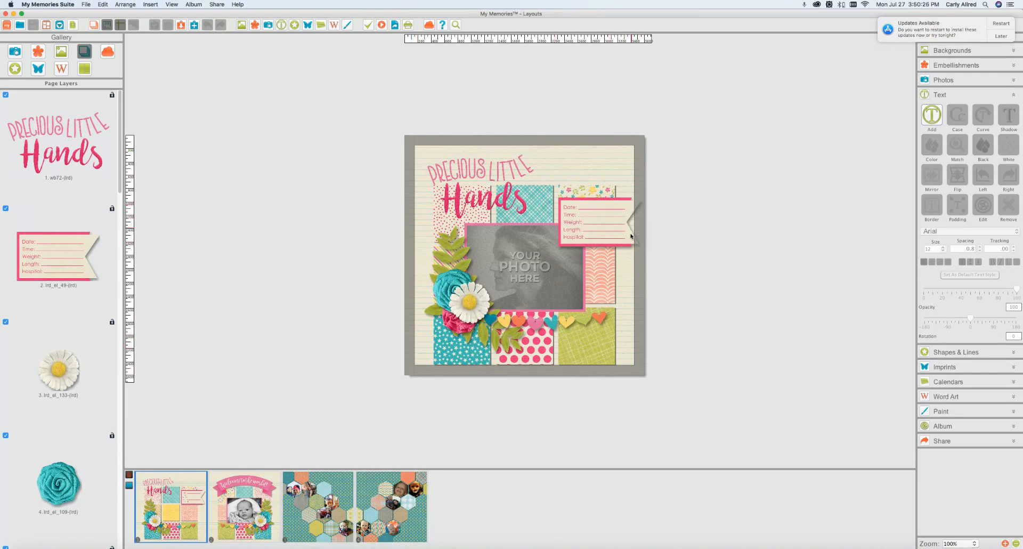
mouse_move(633, 307)
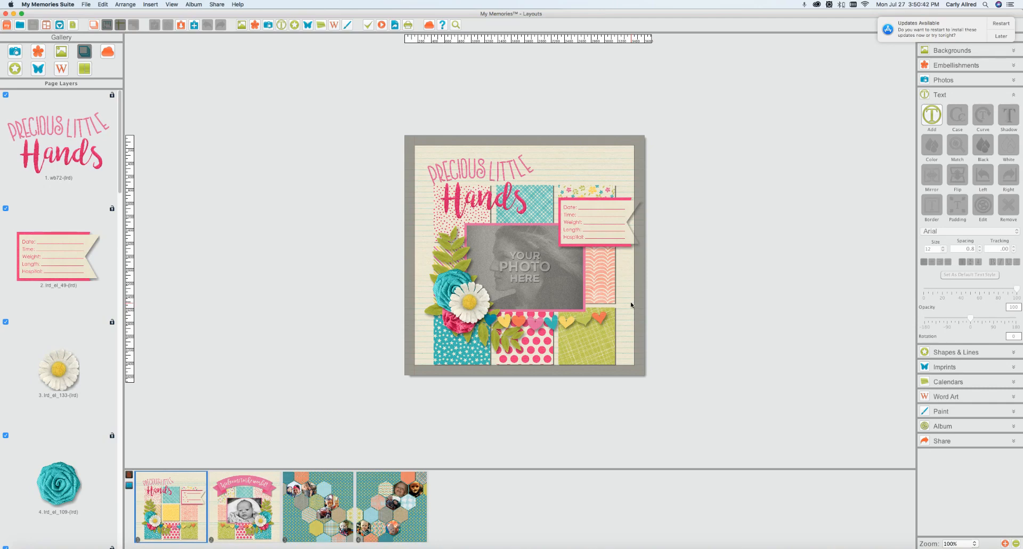
mouse_move(648, 246)
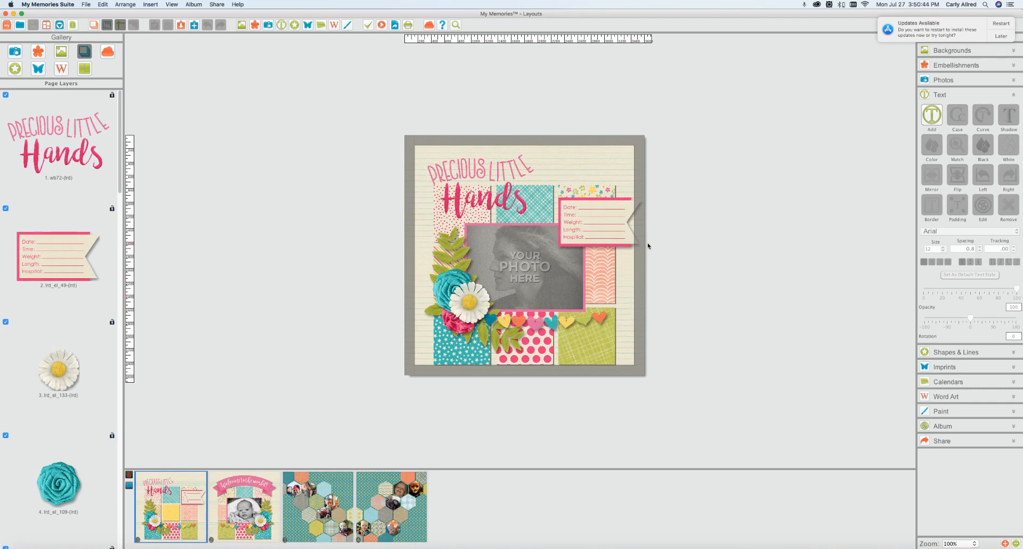
mouse_move(616, 189)
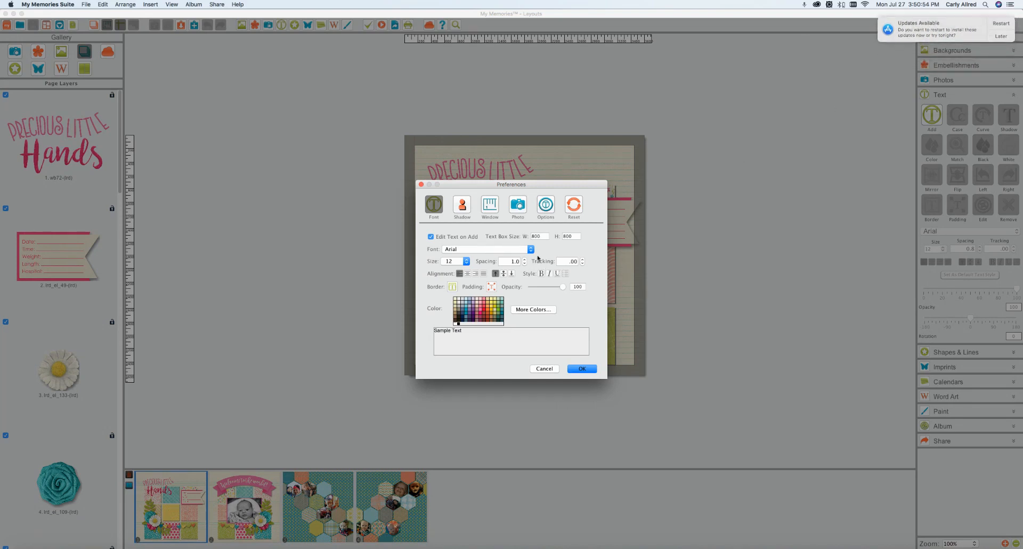
left_click(490, 203)
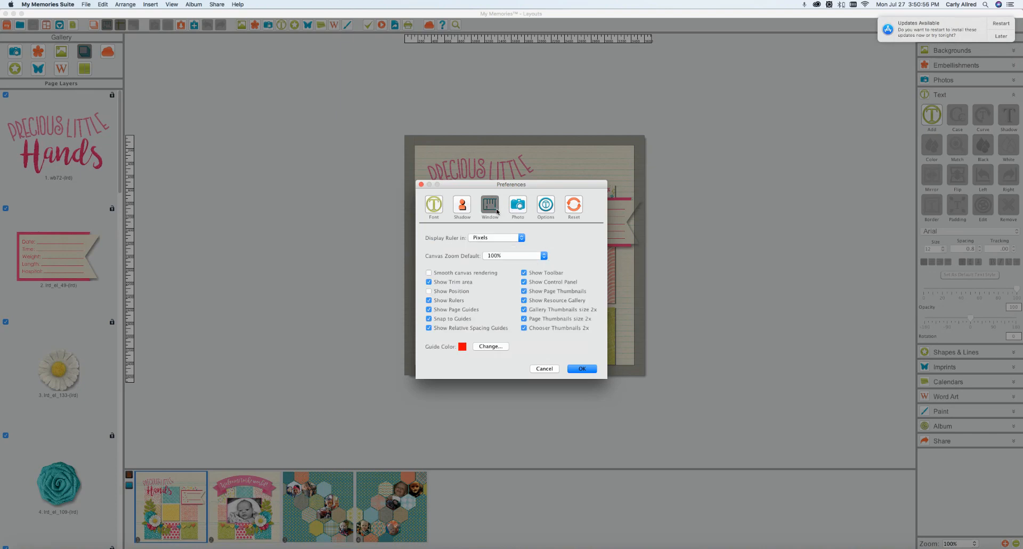
mouse_move(517, 212)
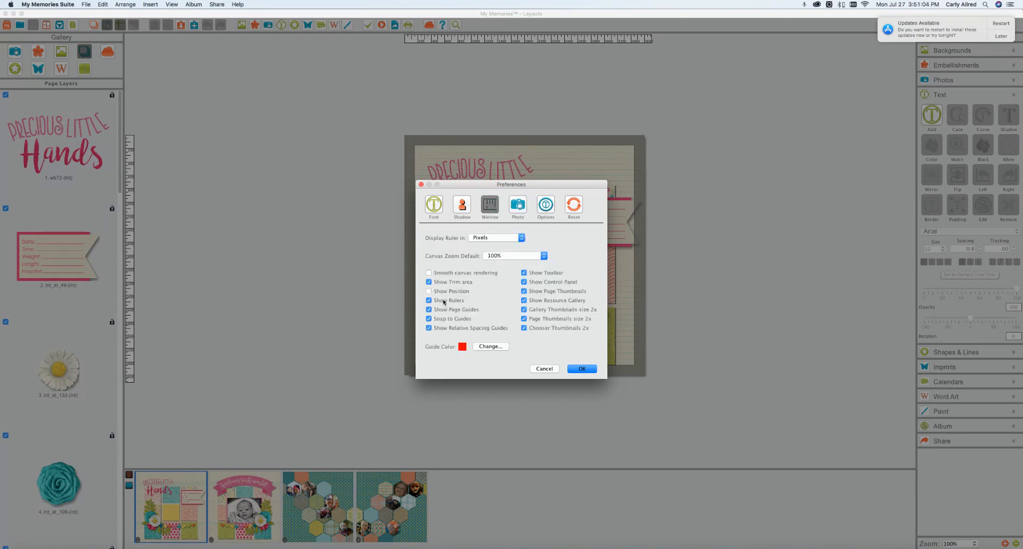
mouse_move(440, 304)
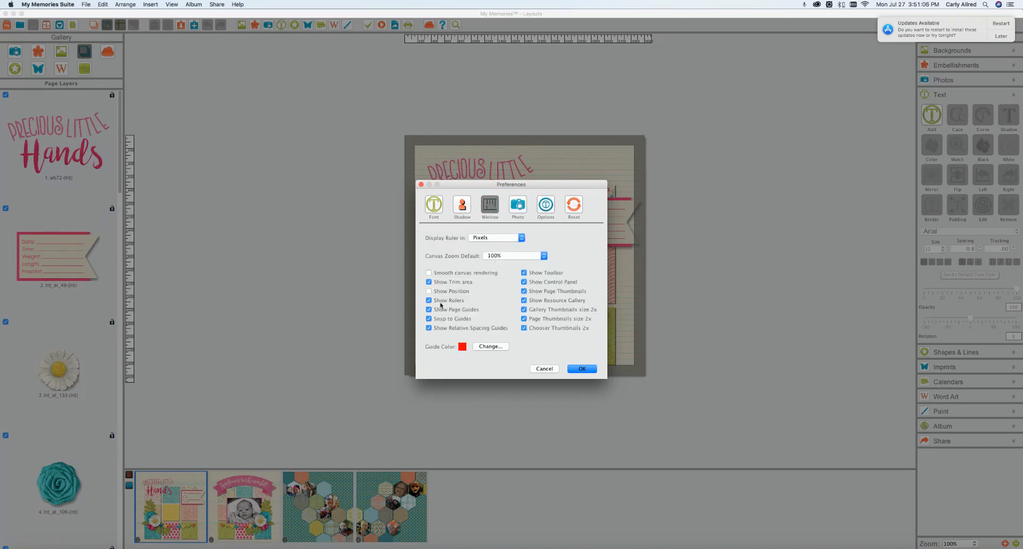
mouse_move(466, 317)
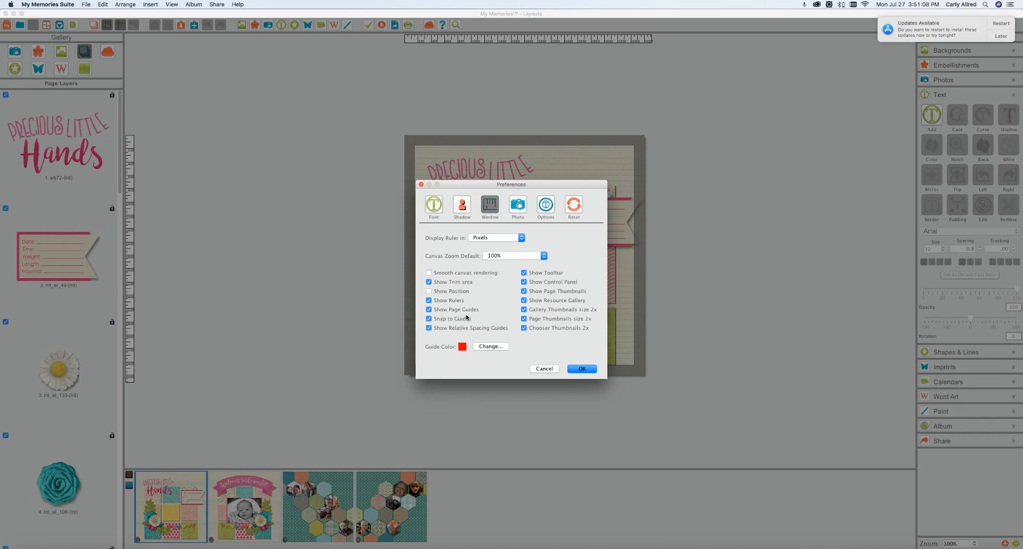
mouse_move(456, 328)
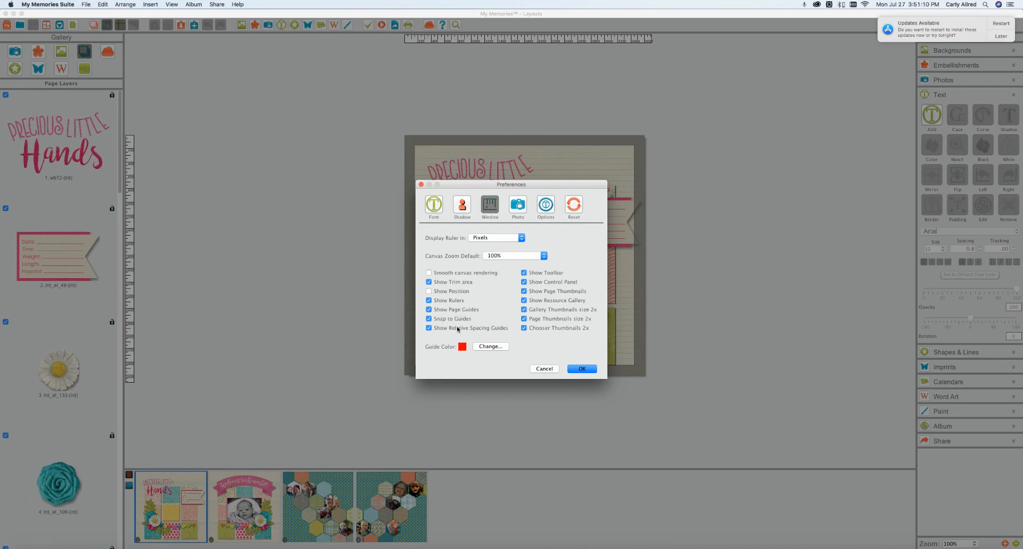
mouse_move(466, 325)
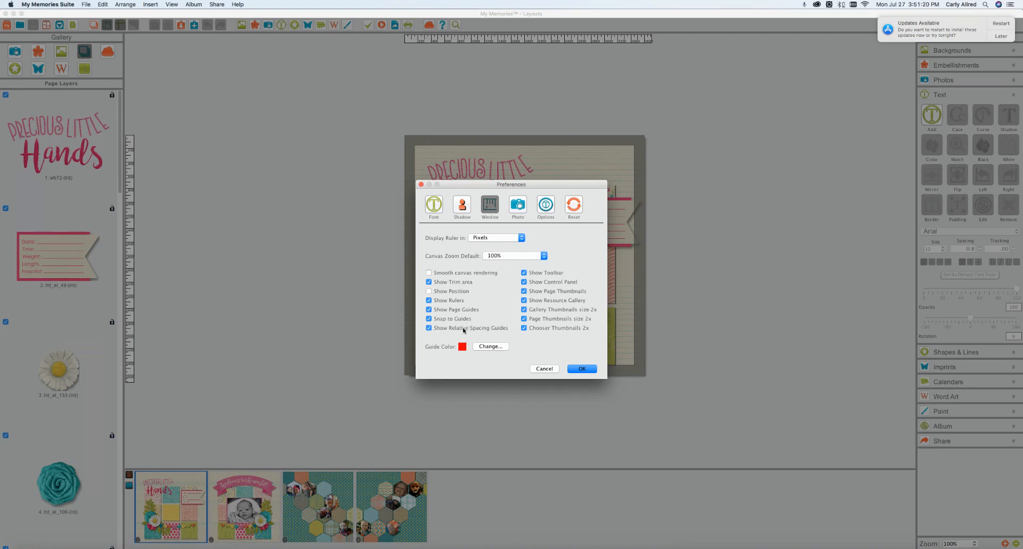
mouse_move(445, 324)
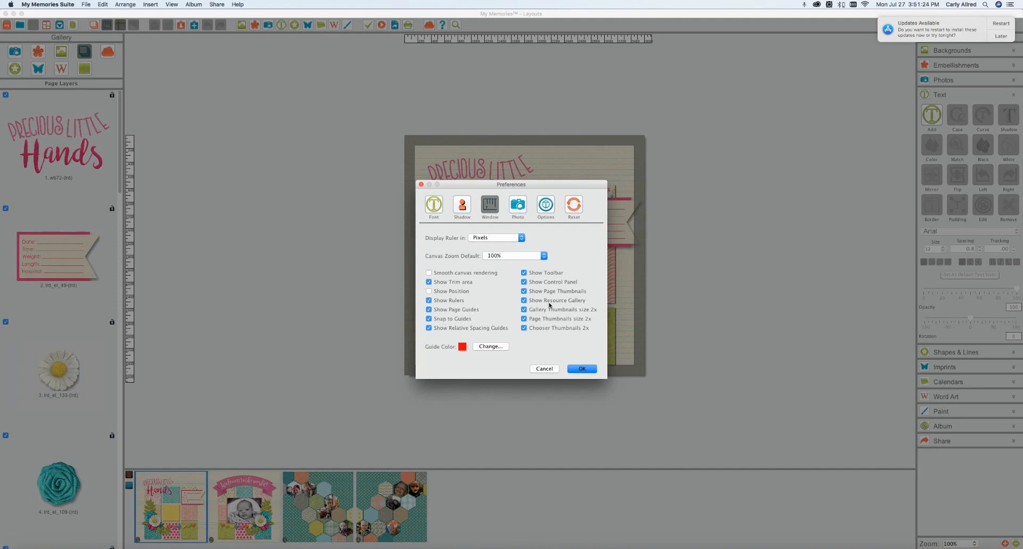
mouse_move(444, 331)
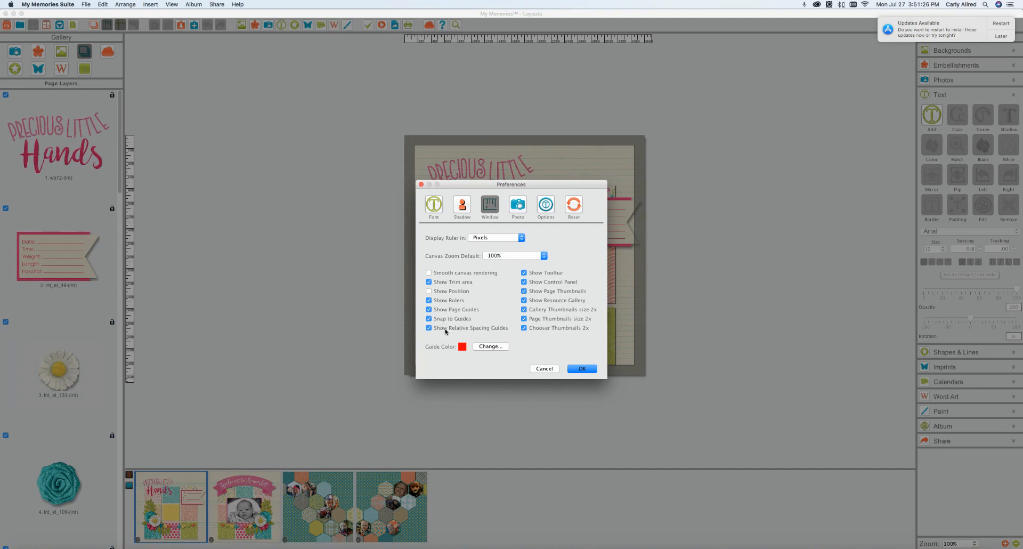
mouse_move(540, 283)
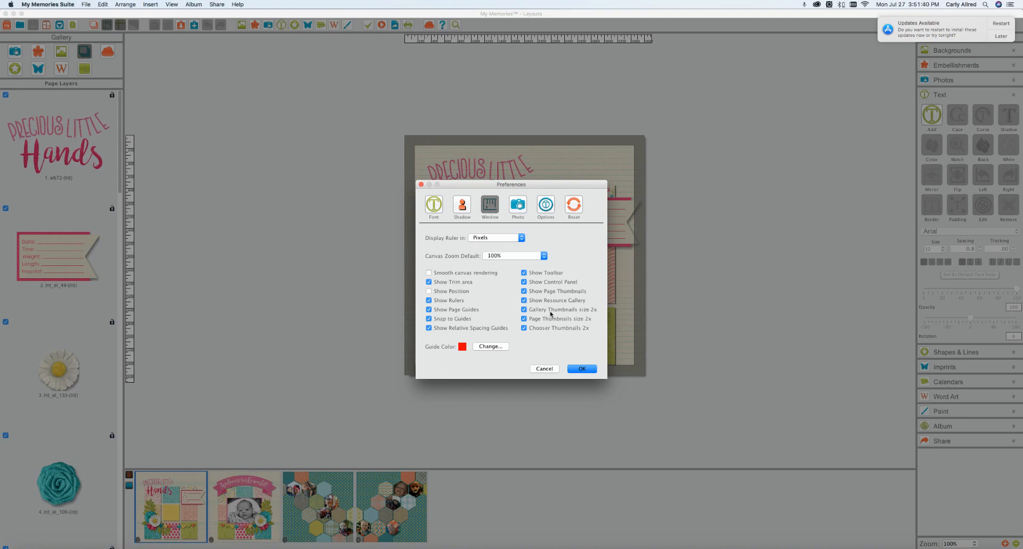
mouse_move(592, 318)
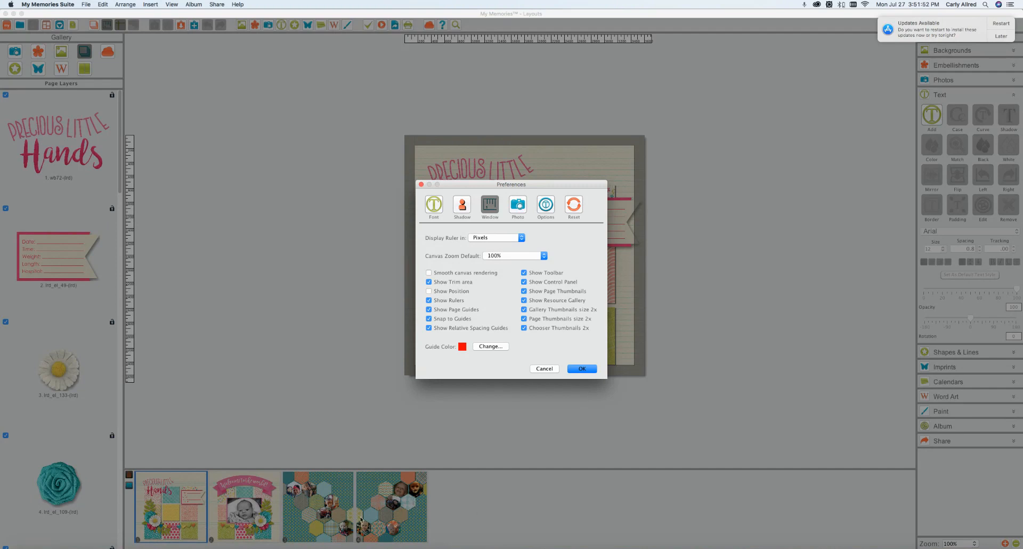
mouse_move(574, 312)
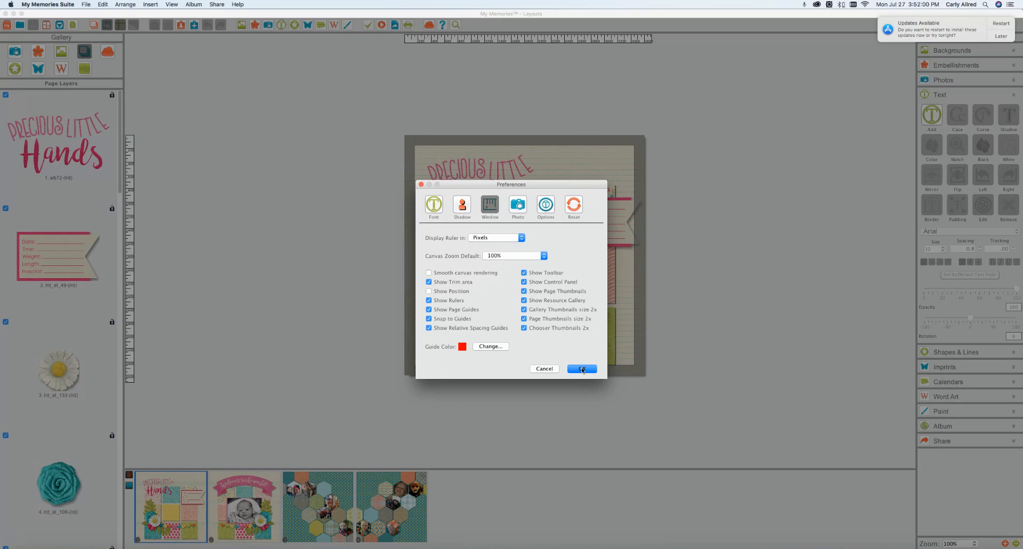
mouse_move(560, 244)
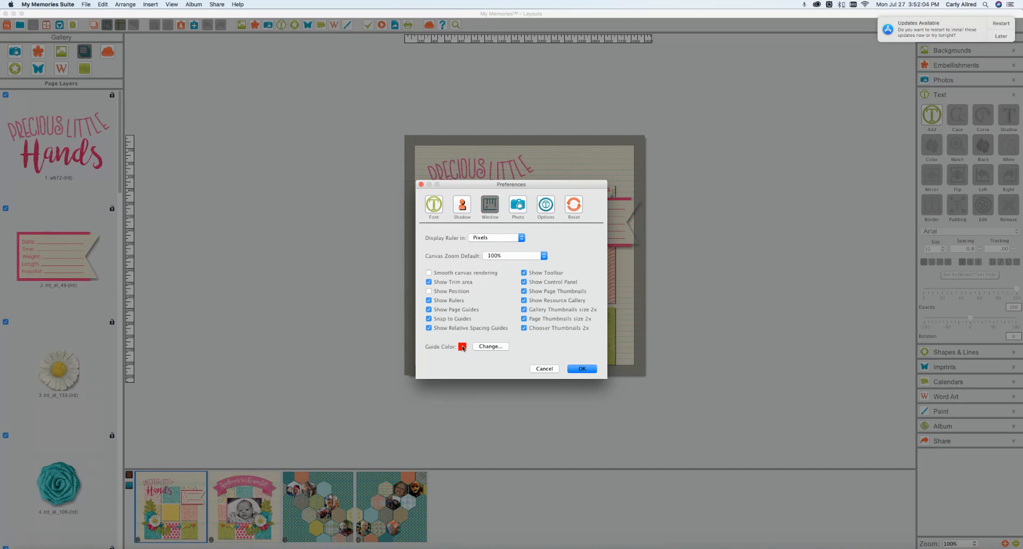
View the Photo tab's thumbnail cache folder and default photo box size
left_click(517, 203)
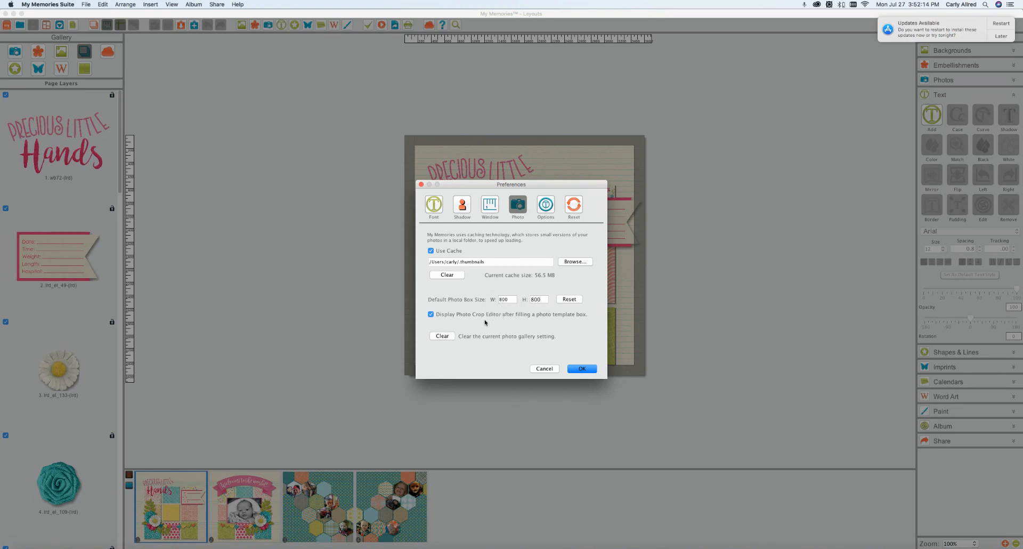
mouse_move(458, 317)
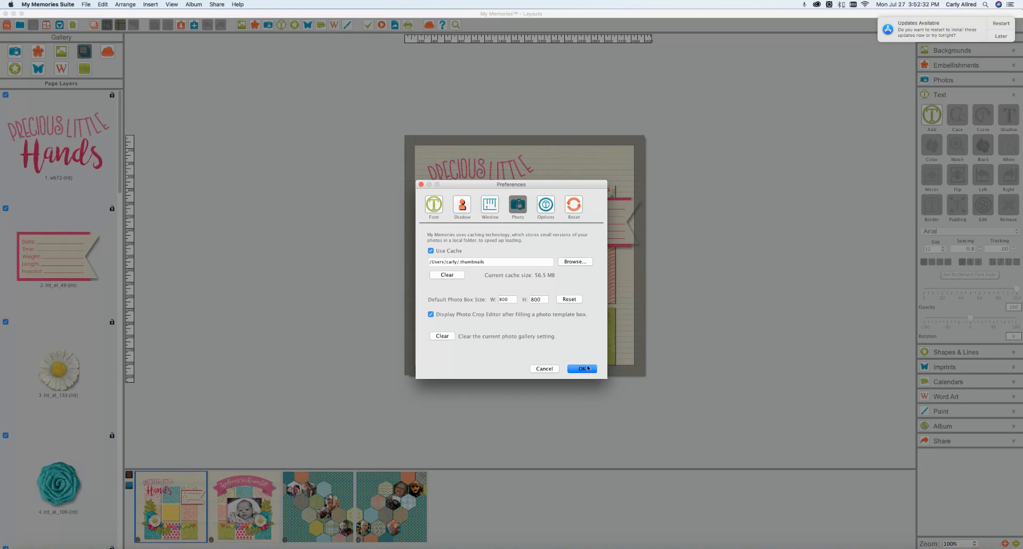
Move through Font and Photo to Options: auto captions off, auto-save every 20 minutes
left_click(580, 368)
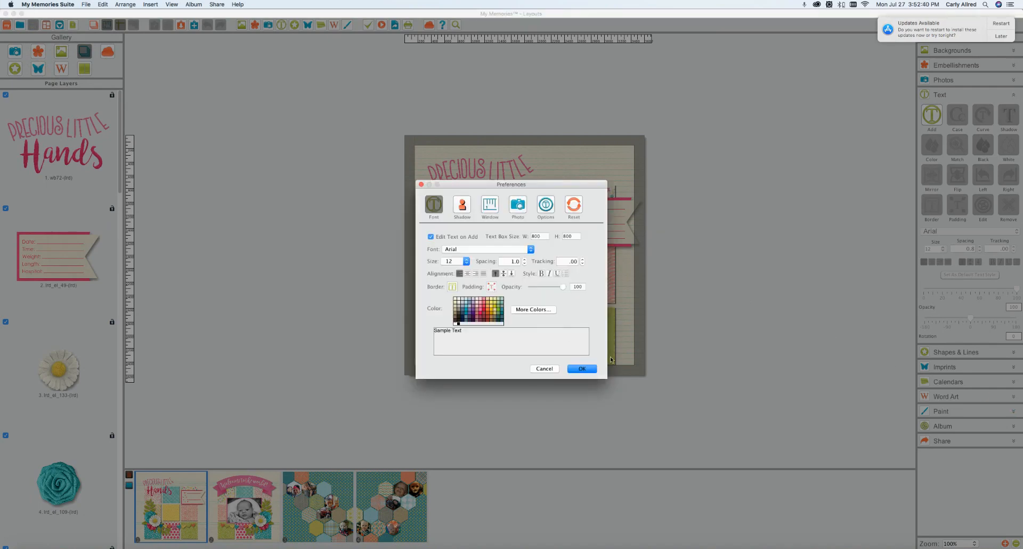
left_click(517, 204)
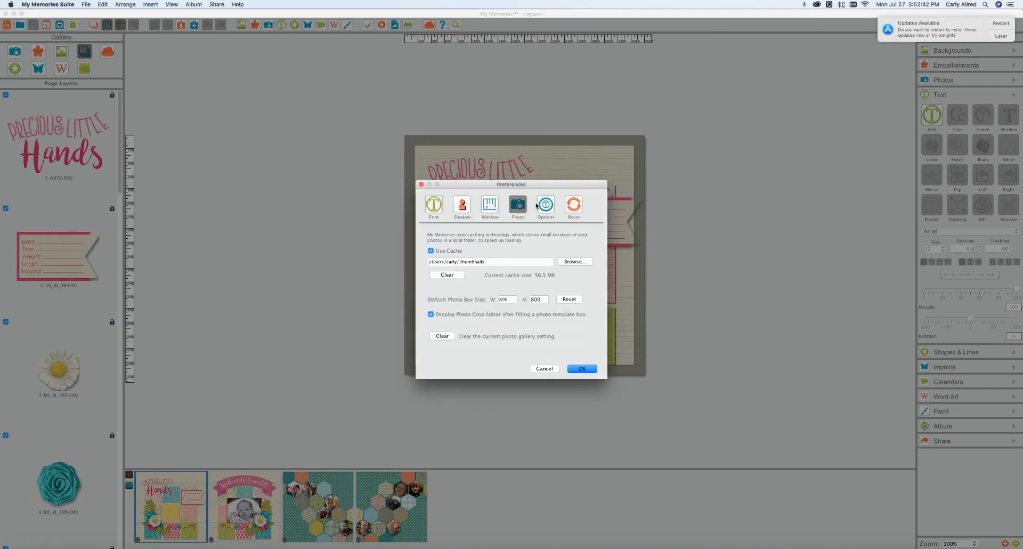
left_click(545, 206)
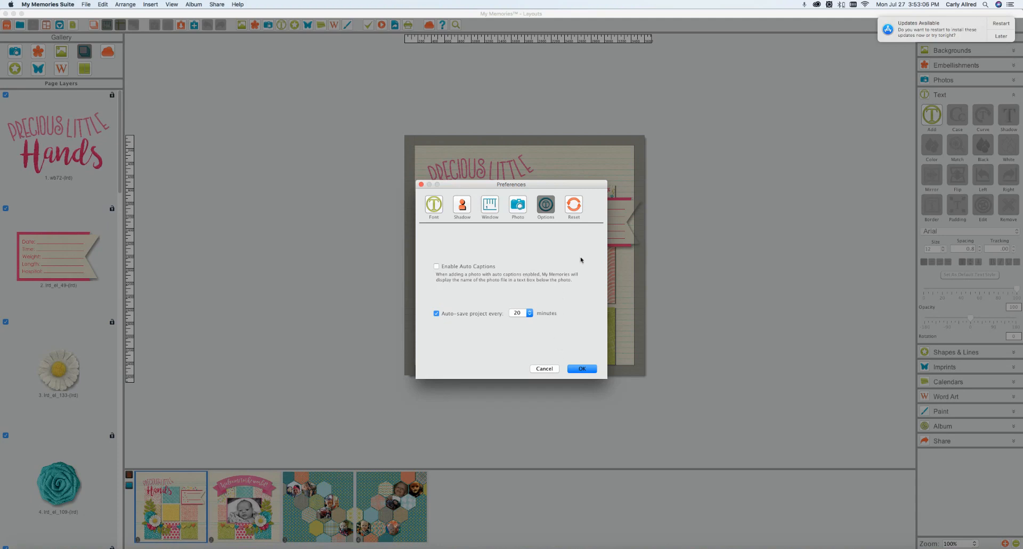
Show the Reset page listing the default export and album save locations
left_click(573, 206)
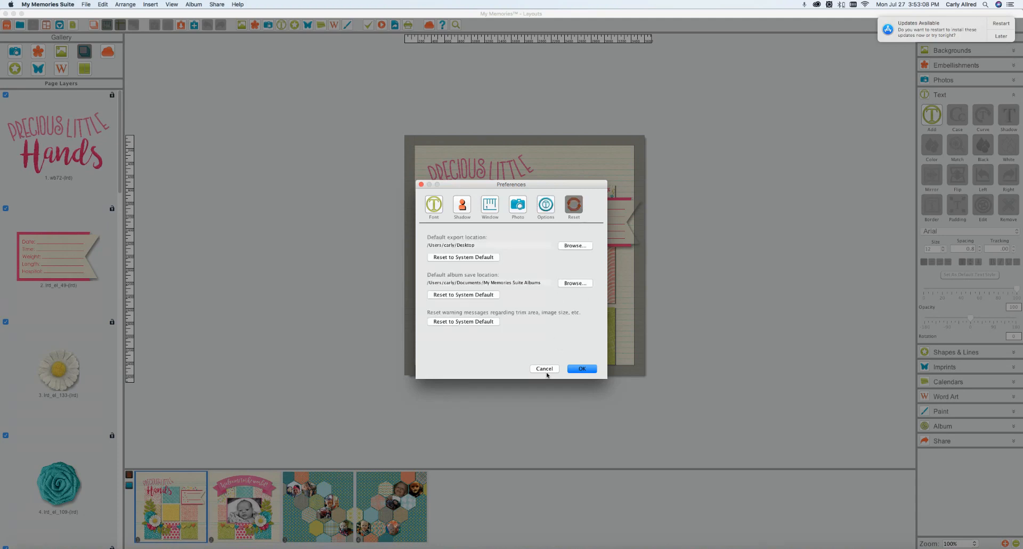
mouse_move(496, 250)
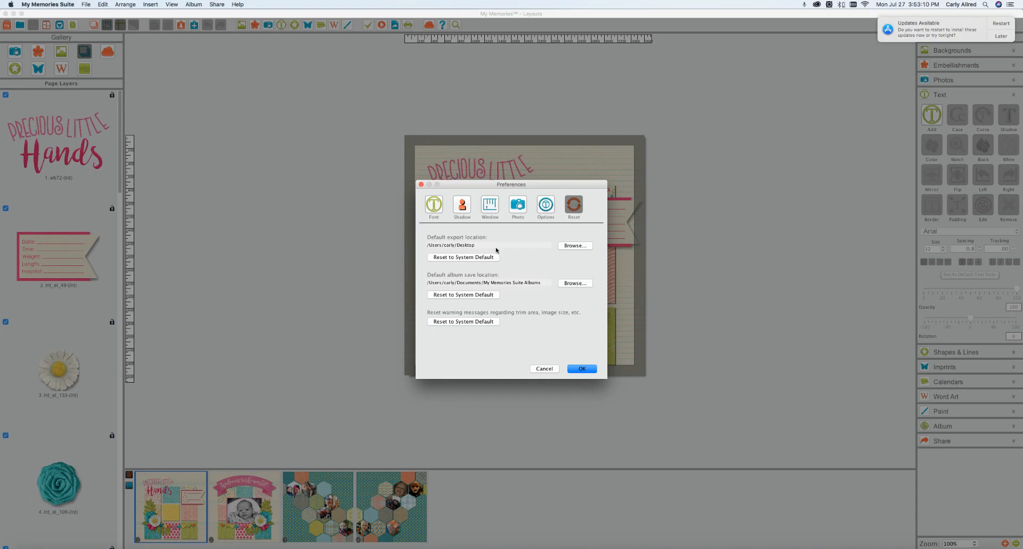
mouse_move(514, 242)
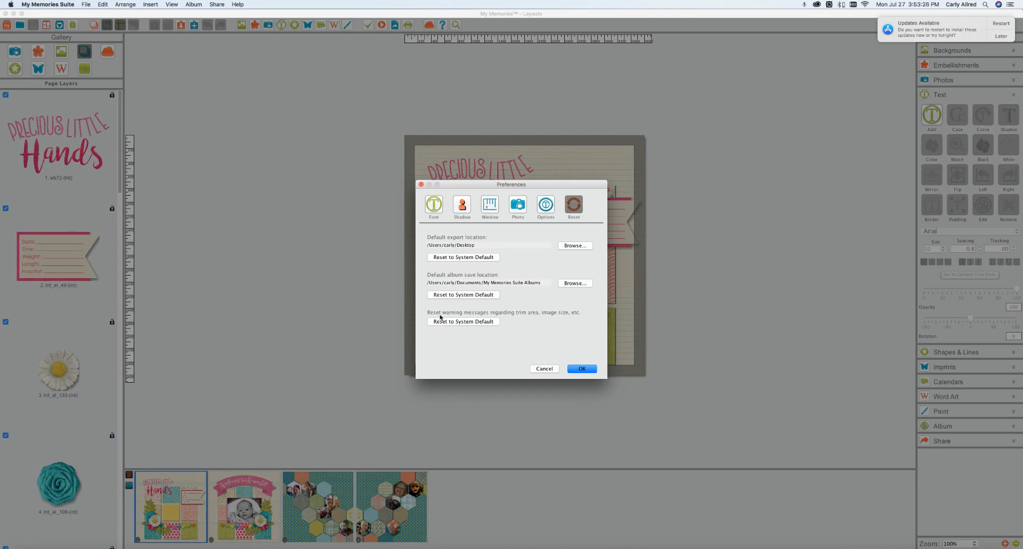
mouse_move(510, 319)
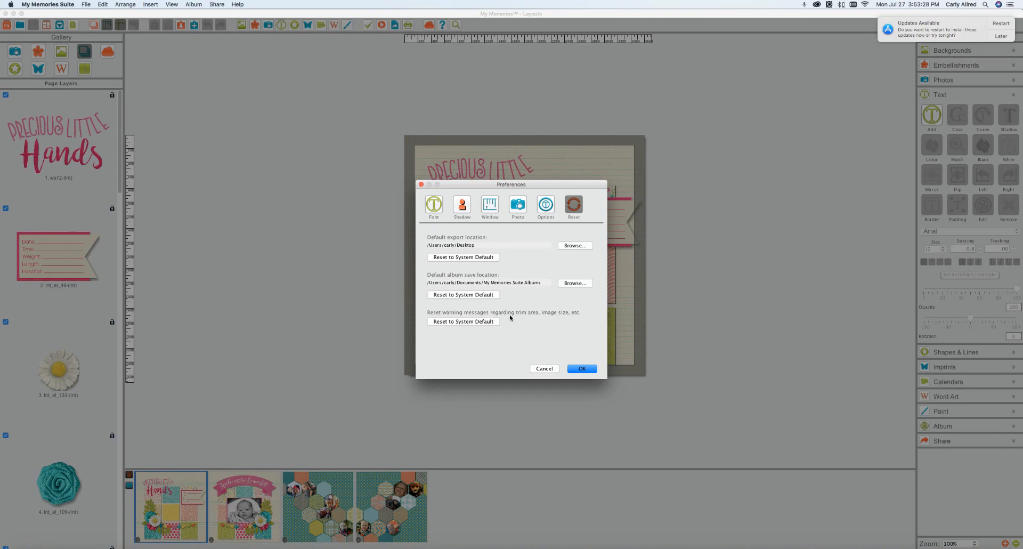
mouse_move(581, 321)
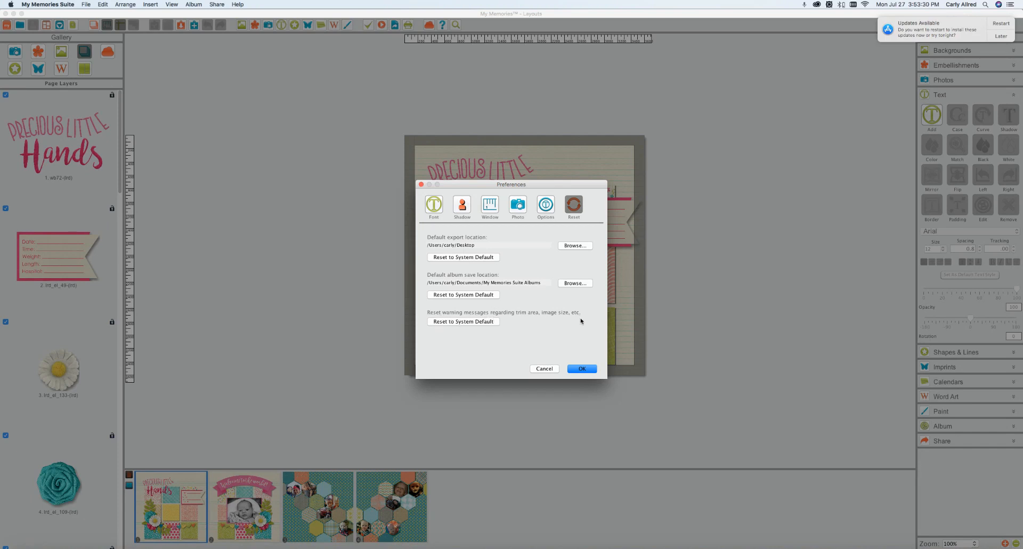
mouse_move(574, 354)
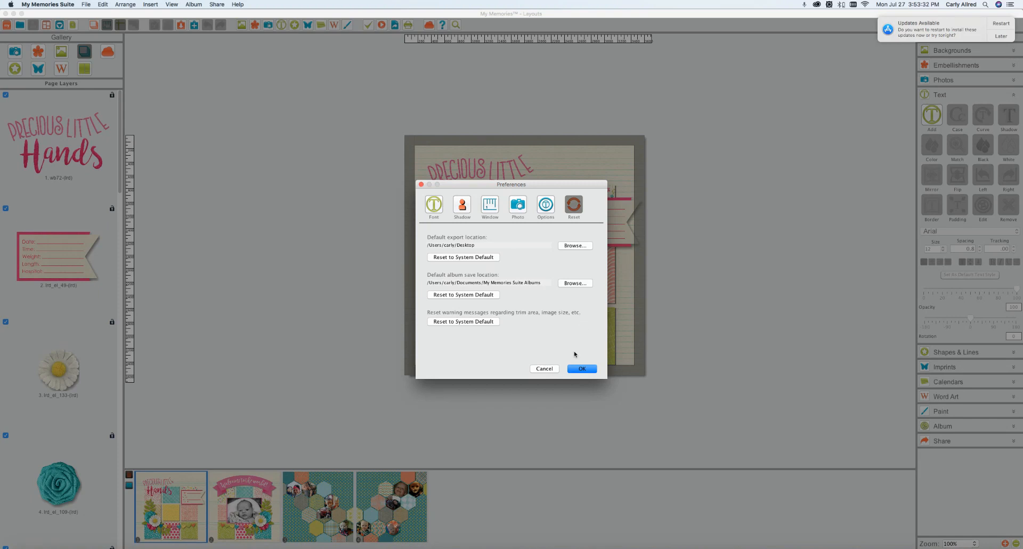
Close Preferences and set the 'Hello' text box font to Arial Black
left_click(581, 368)
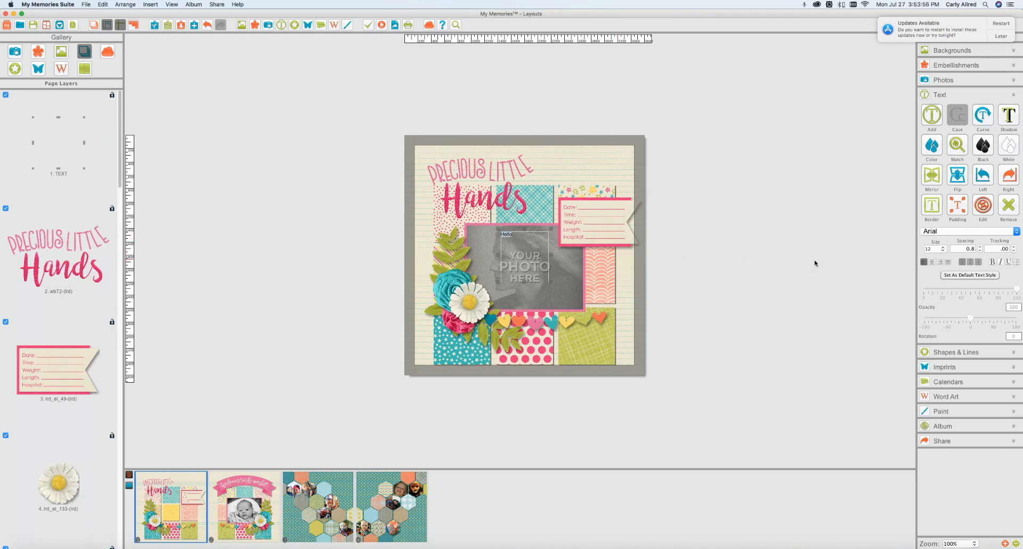
left_click(965, 231)
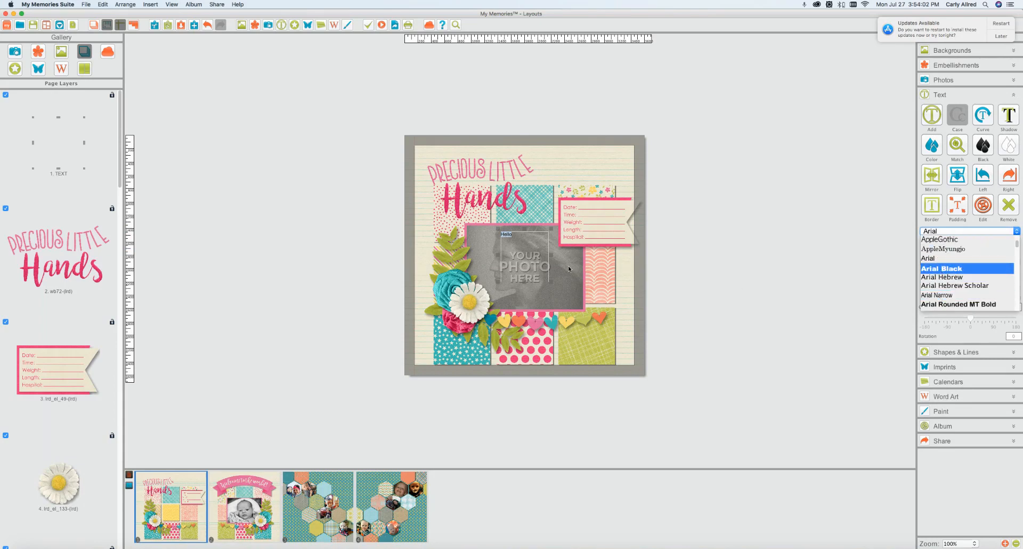
left_click(942, 268)
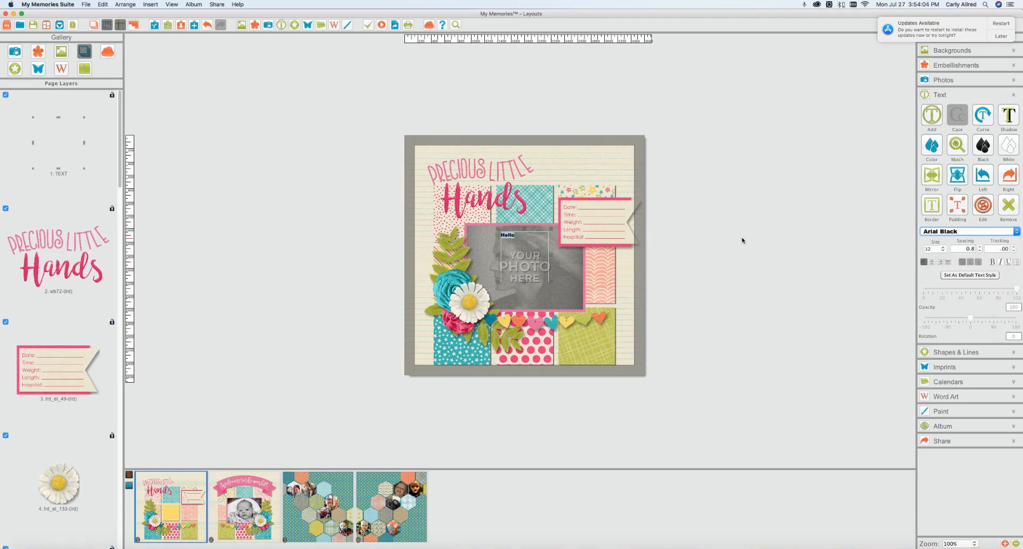